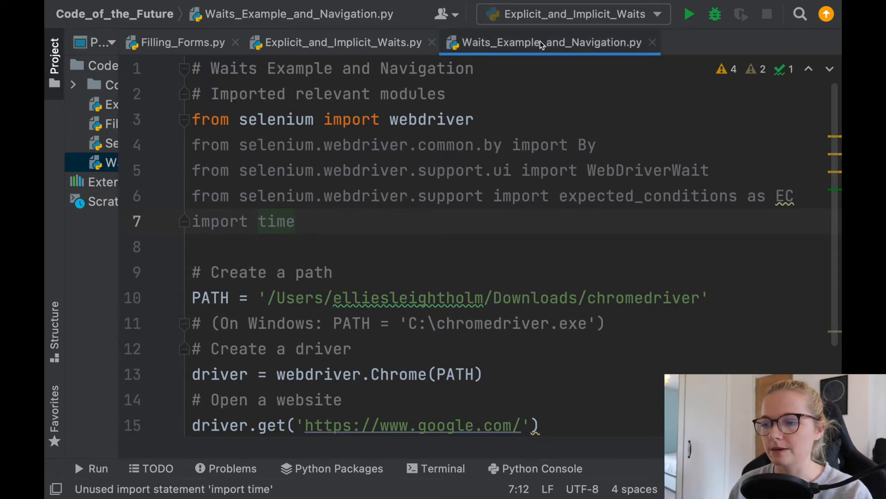
Delete the unused 'import time' line from Waits_Example_and_Navigation.py
{"action": "scroll", "scroll_direction": "down", "scroll_amount": 3}
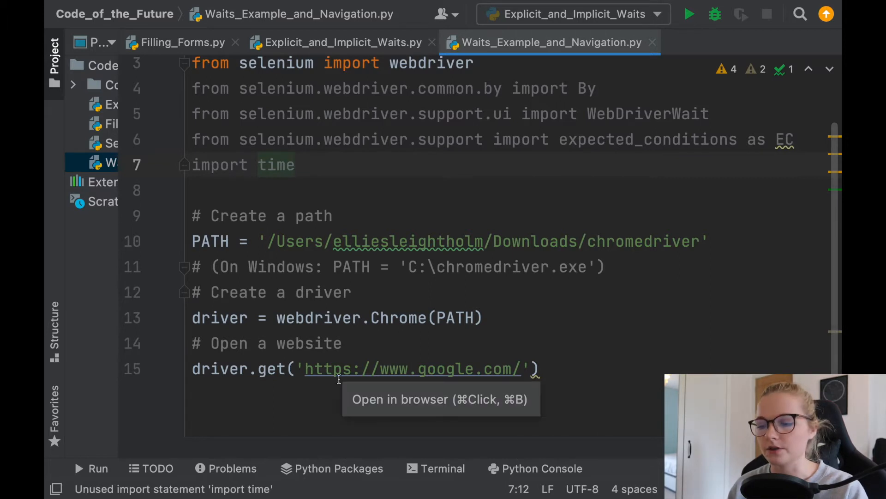
{"action": "mouse_move", "coordinate": [353, 349]}
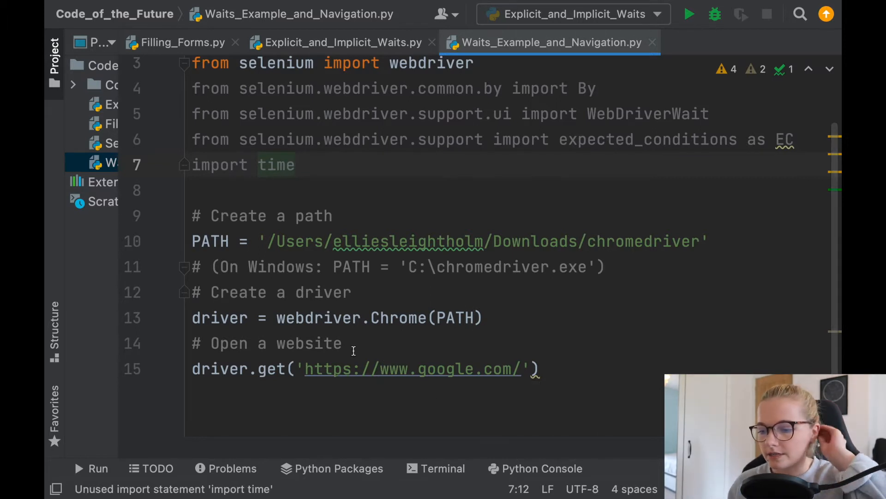
{"action": "mouse_move", "coordinate": [272, 368]}
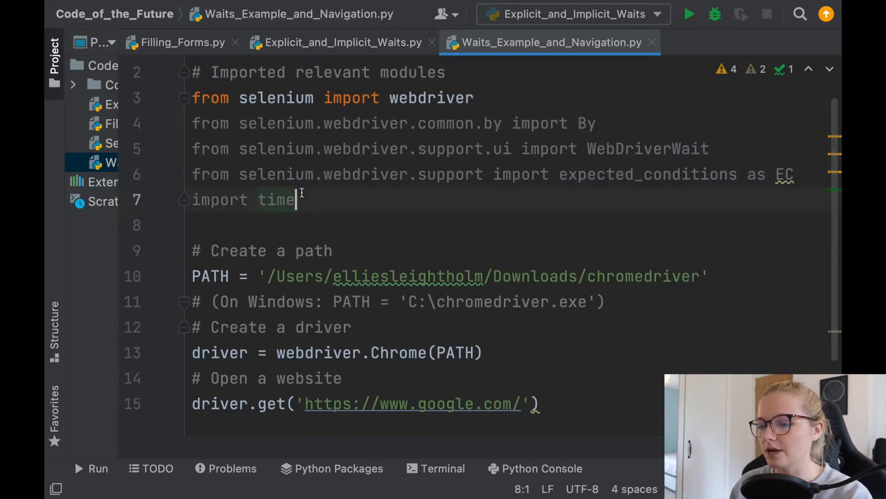
{"action": "key", "text": "Backspace"}
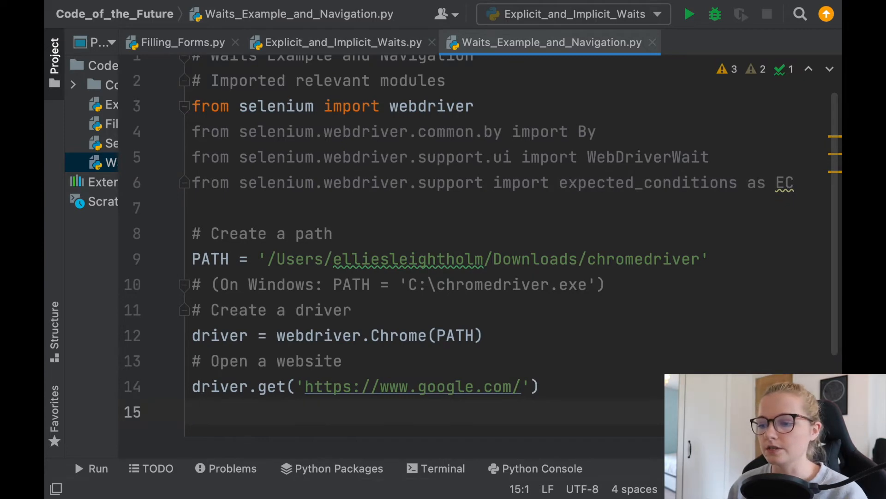
{"action": "scroll", "scroll_direction": "down", "scroll_amount": 3}
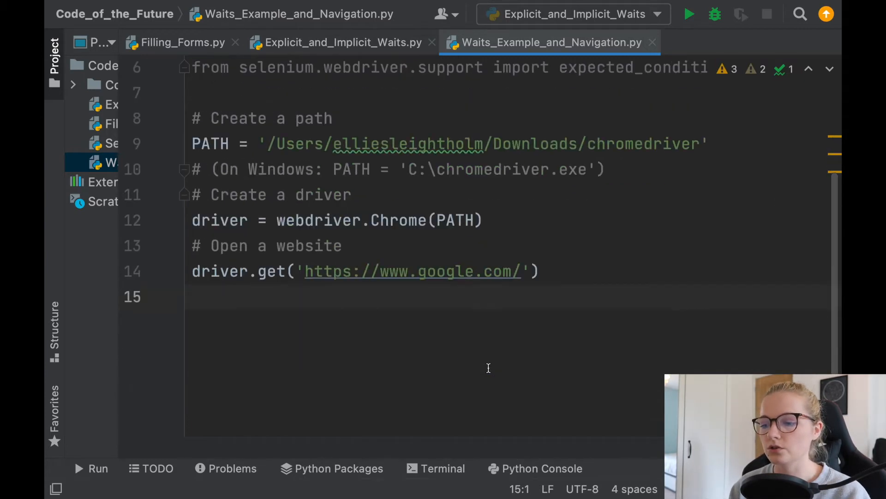
{"action": "mouse_move", "coordinate": [346, 315]}
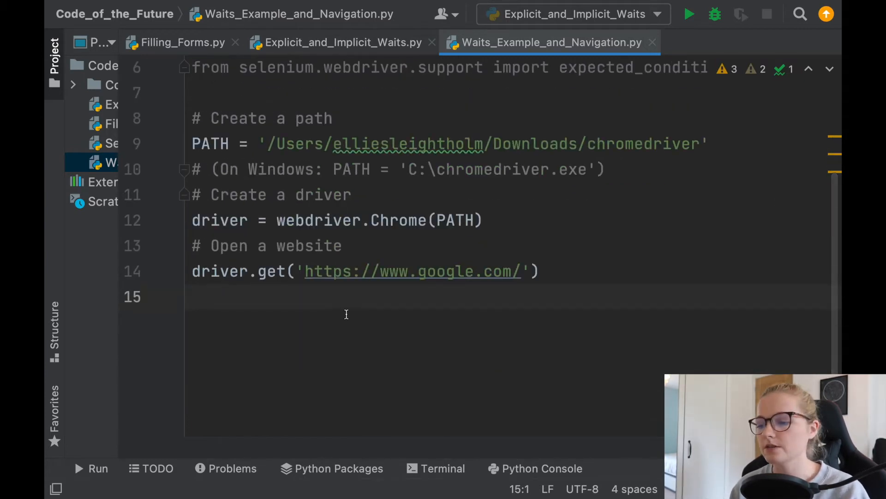
Write a comment: launch Google, locate the search bar, search, visit the first page, navigate
{"action": "type", "text": "#"}
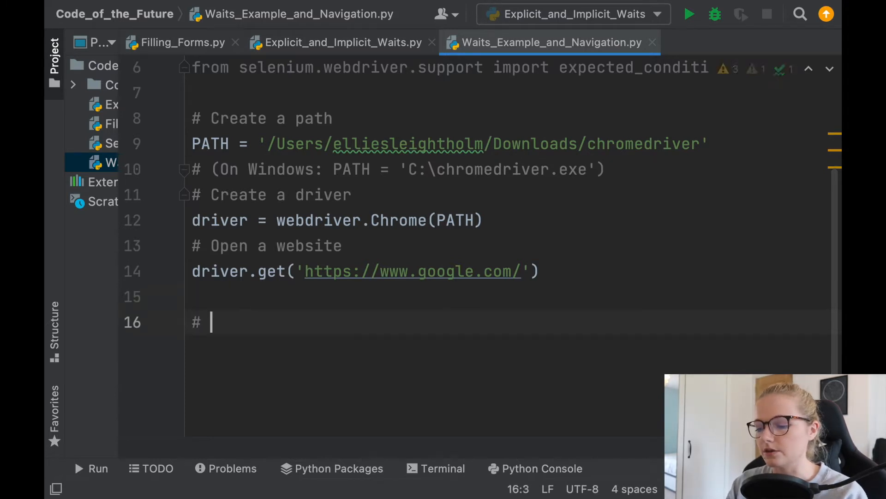
{"action": "type", "text": "Launch"}
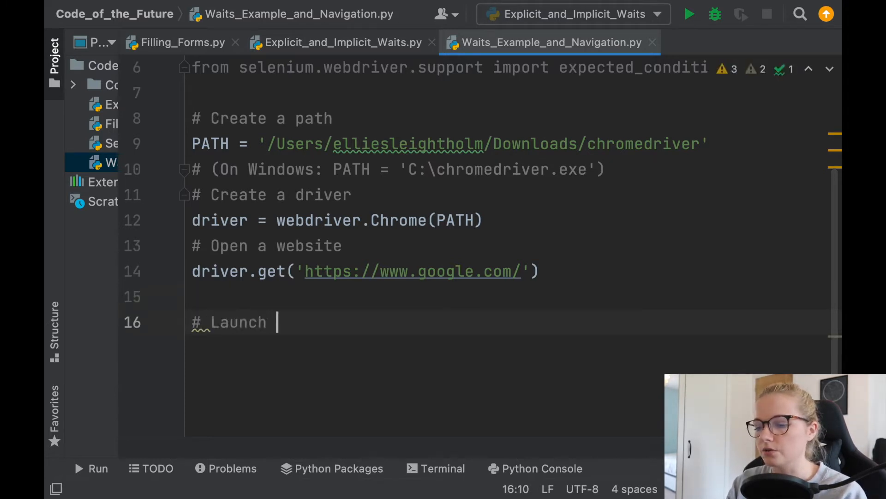
{"action": "type", "text": "google, locate the search b"}
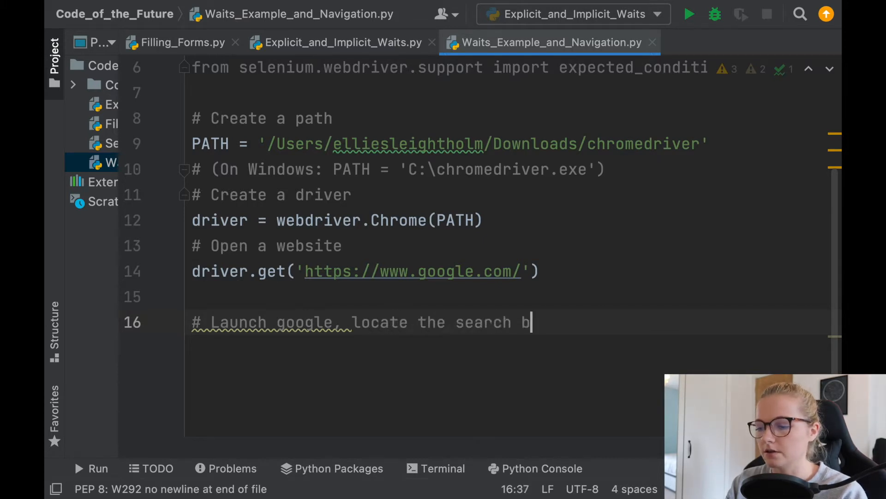
{"action": "type", "text": "ar, search for something,"}
{"action": "type", "text": "#"}
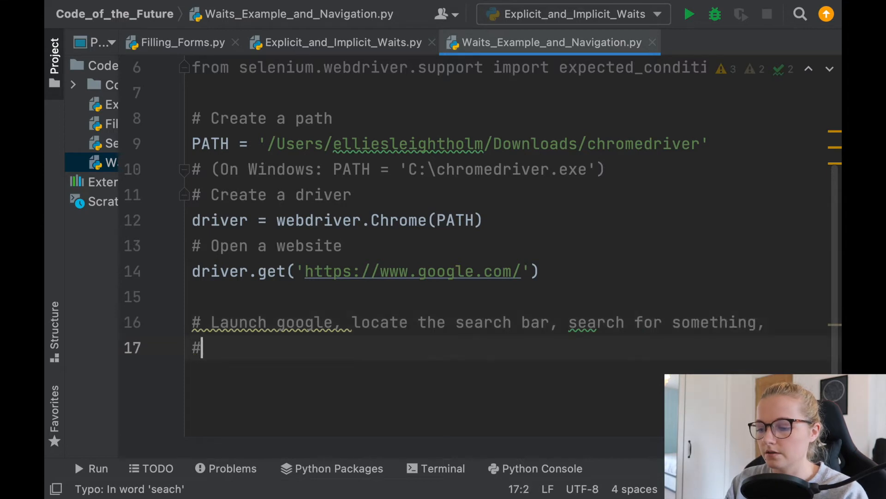
{"action": "type", "text": "visit the fi"}
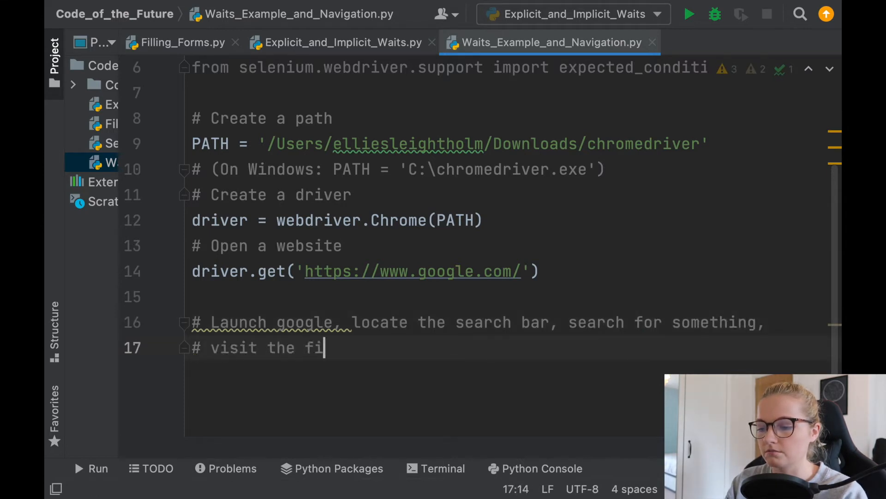
{"action": "type", "text": "rst page and t"}
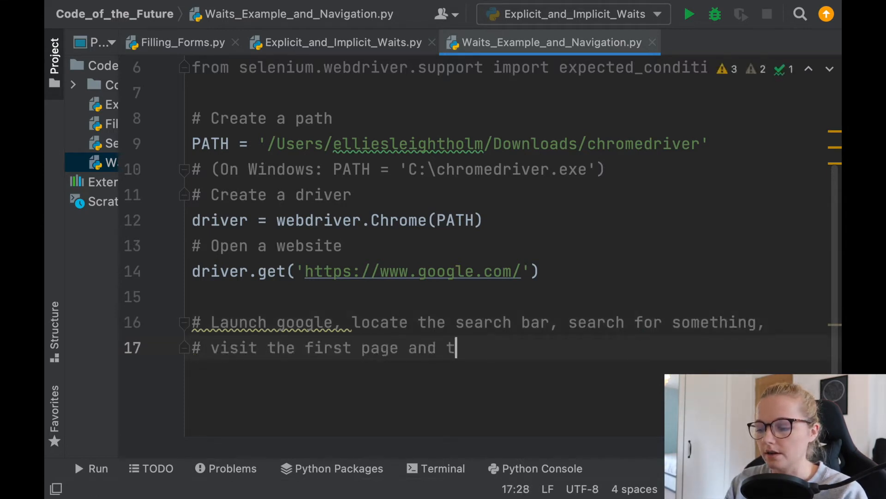
{"action": "type", "text": "hen do some nav"}
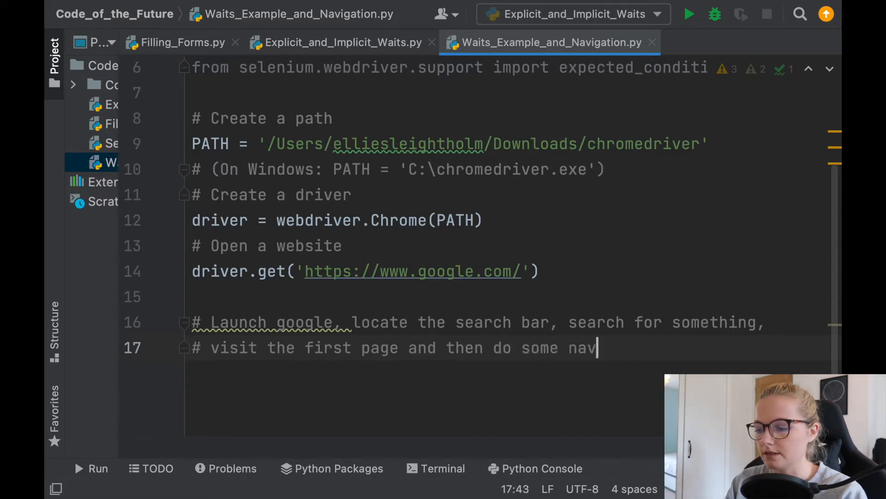
{"action": "type", "text": "igating"}
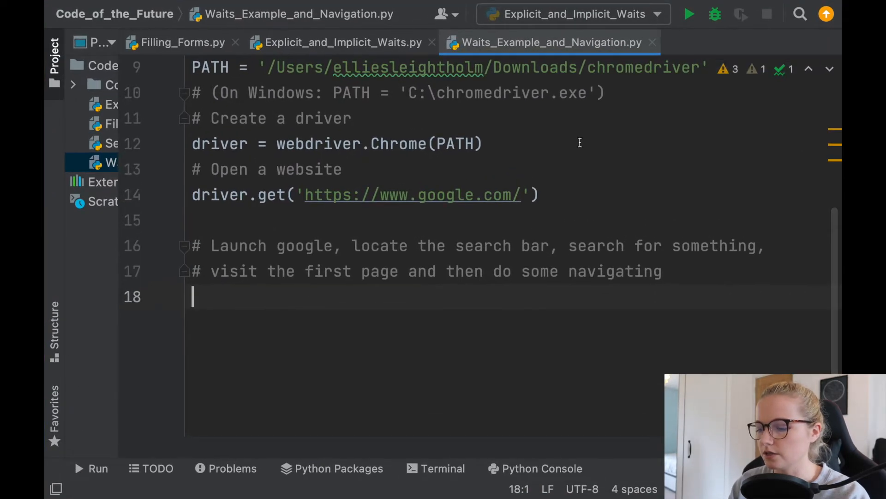
Run Waits_Example_and_Navigation to exit code 0, then open Selenium_1_and_2.py
{"action": "left_click", "coordinate": [312, 6]}
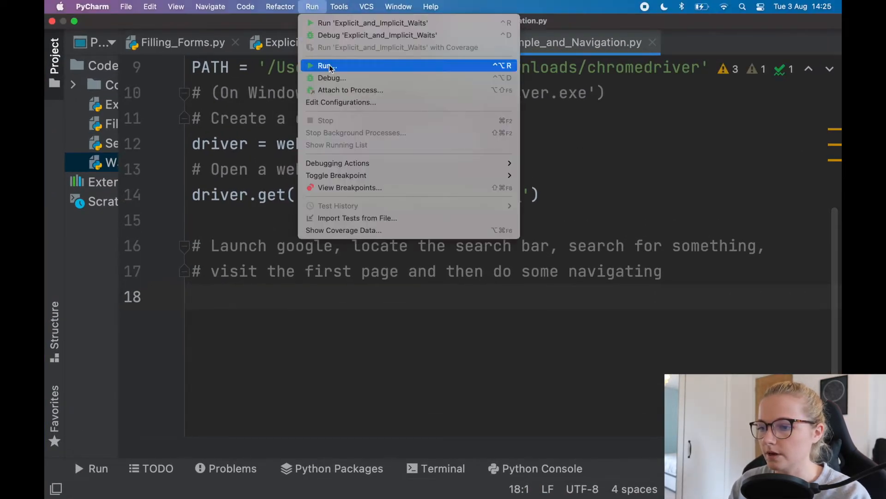
{"action": "left_click", "coordinate": [326, 65]}
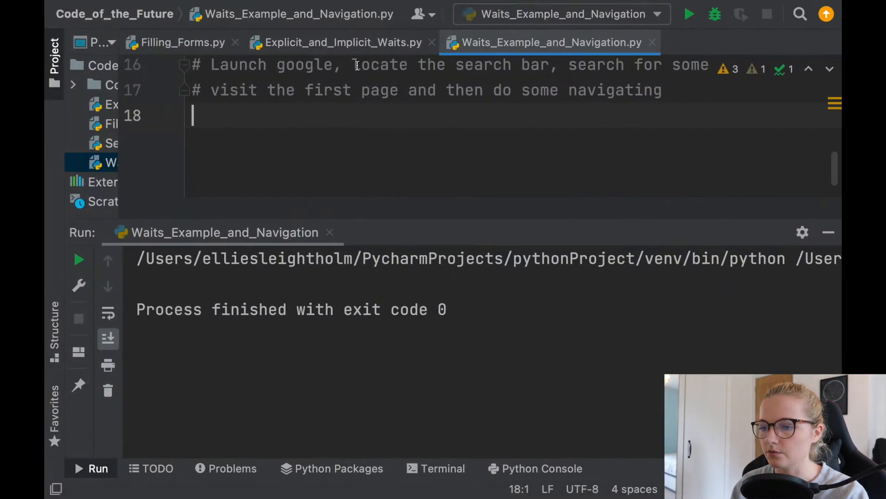
{"action": "left_click", "coordinate": [181, 42]}
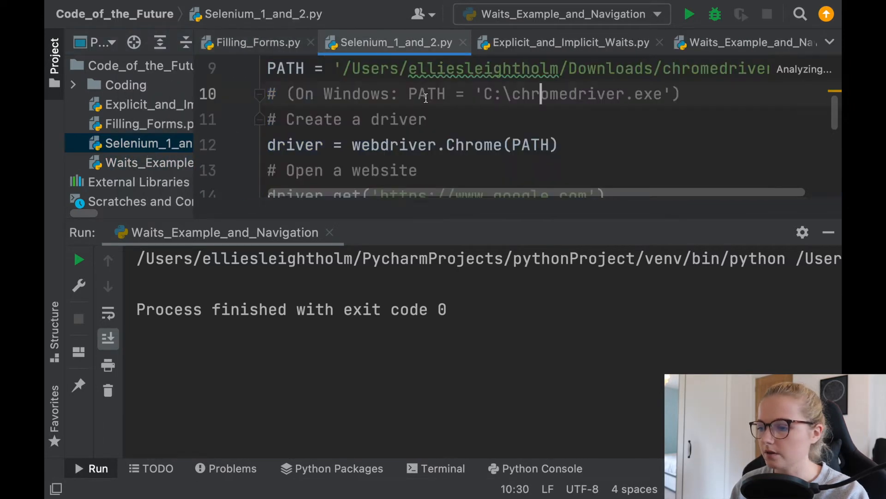
Bring over the consent-button code that finds id L2AGLb and clicks it
{"action": "scroll", "scroll_direction": "down", "scroll_amount": 3}
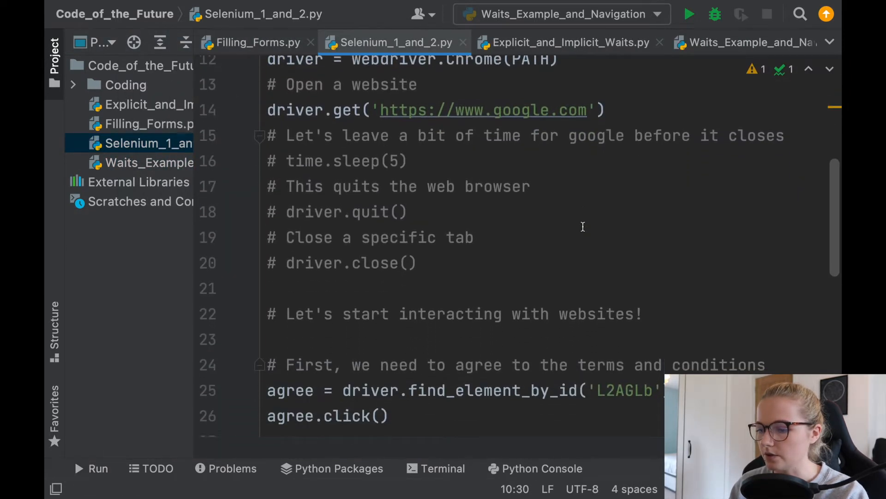
{"action": "scroll", "scroll_direction": "down", "scroll_amount": 3}
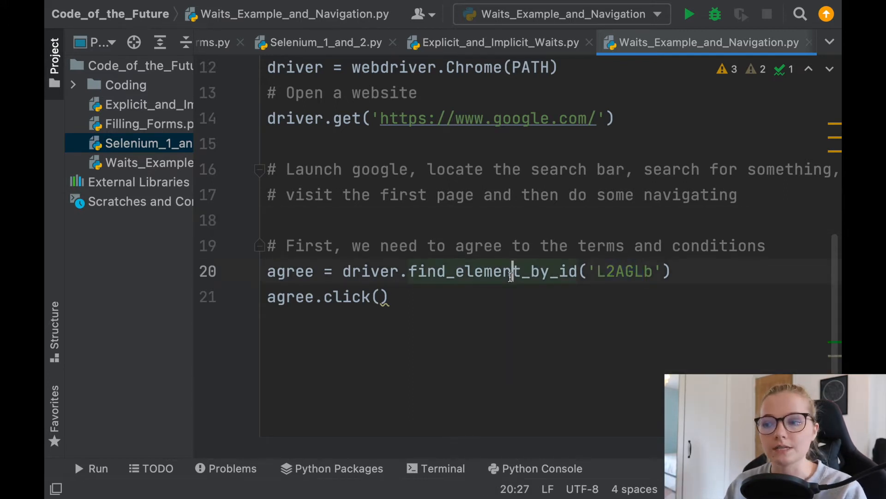
{"action": "left_click", "coordinate": [689, 14]}
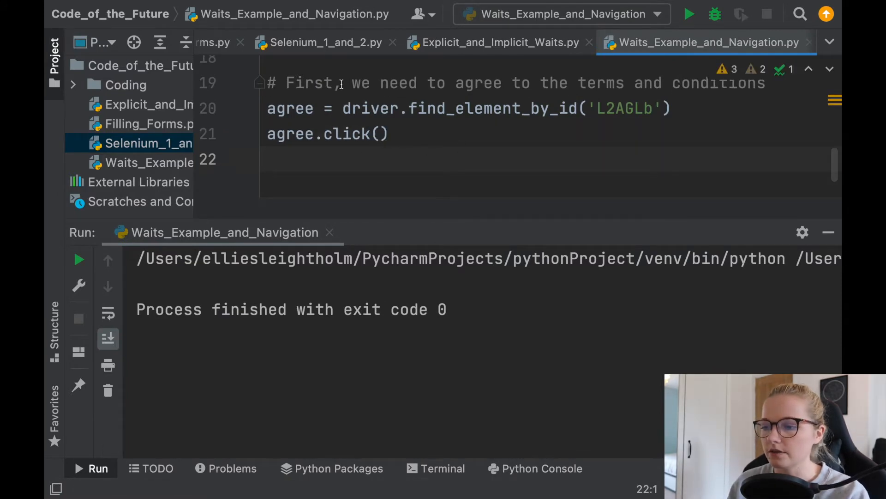
Copy the search-bar code (click, send 'hello', Enter) from Selenium_1_and_2.py into the Waits script
{"action": "left_click", "coordinate": [324, 43]}
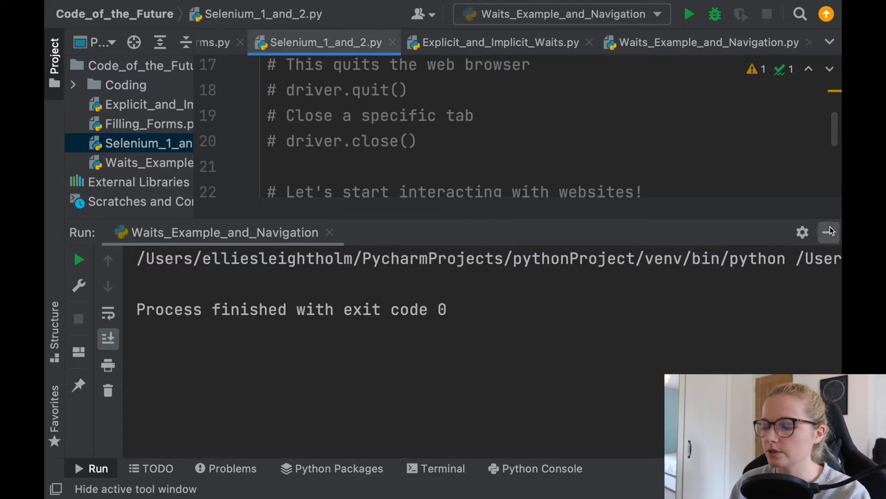
{"action": "left_click", "coordinate": [828, 232]}
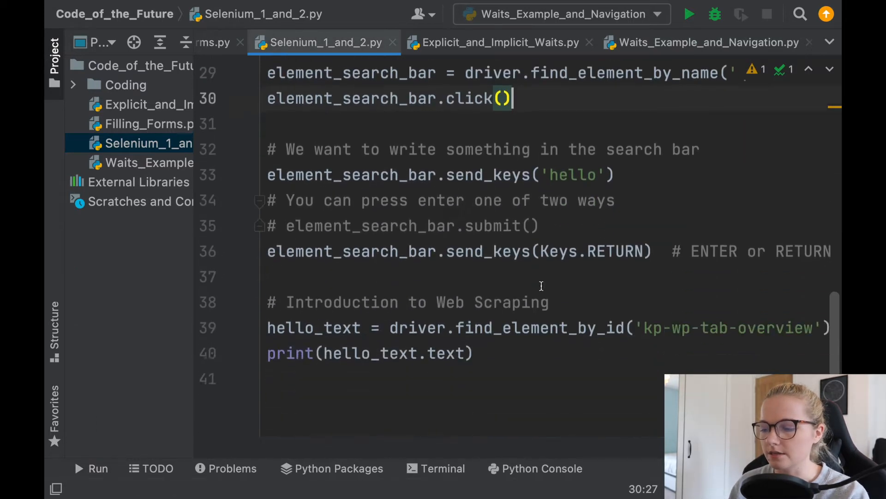
{"action": "scroll", "scroll_direction": "up", "scroll_amount": 3}
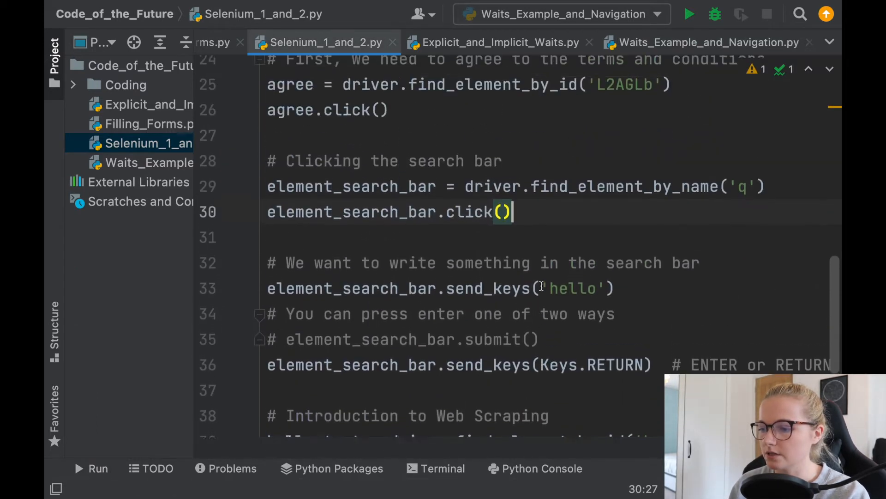
{"action": "scroll", "scroll_direction": "up", "scroll_amount": 3}
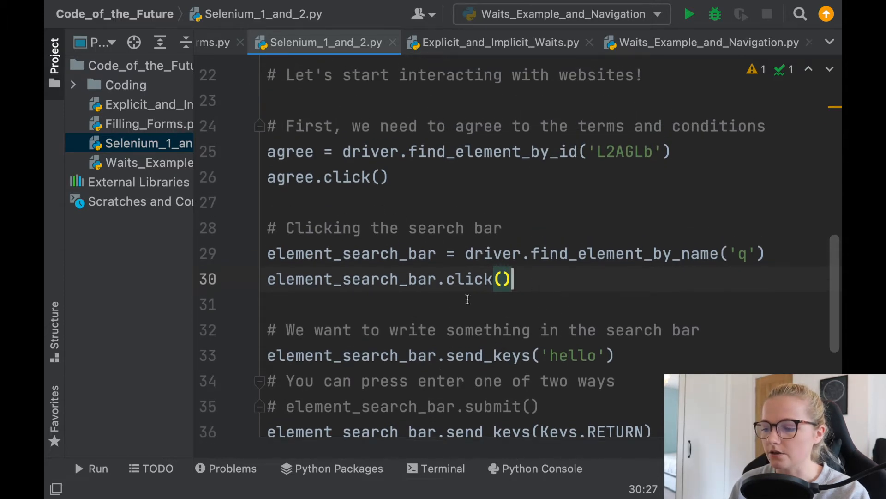
{"action": "scroll", "scroll_direction": "down", "scroll_amount": 3}
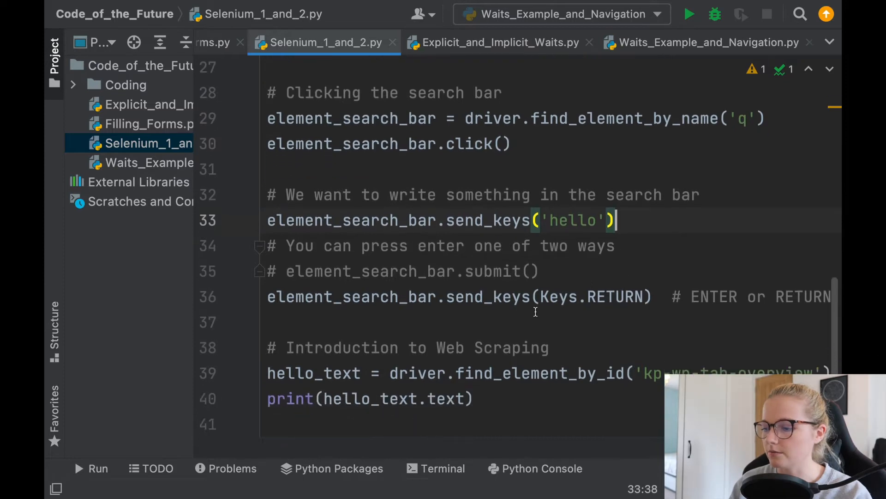
{"action": "scroll", "scroll_direction": "right", "scroll_amount": 3}
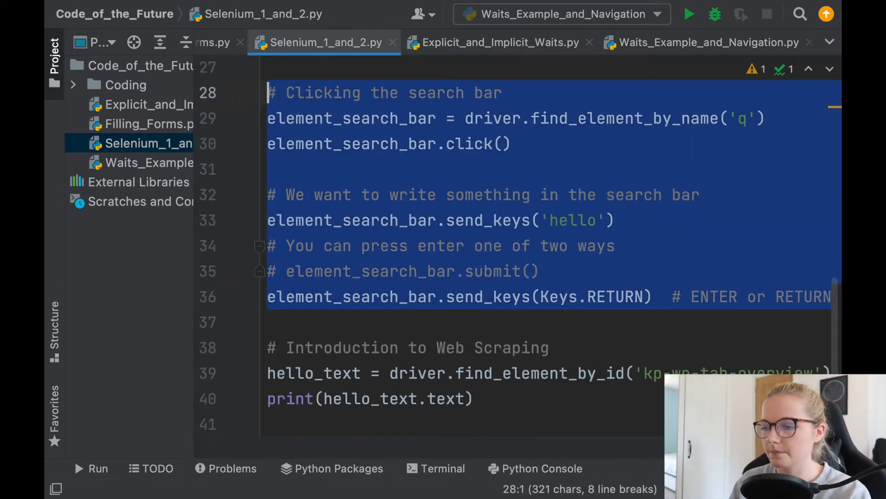
{"action": "left_click", "coordinate": [700, 42]}
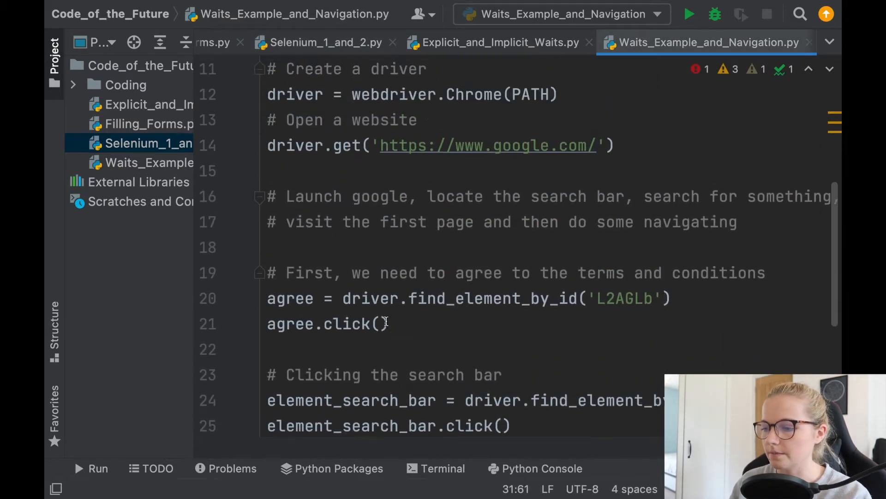
Change the search text sent to Google to 'Code of the future python youtube'
{"action": "scroll", "scroll_direction": "down", "scroll_amount": 3}
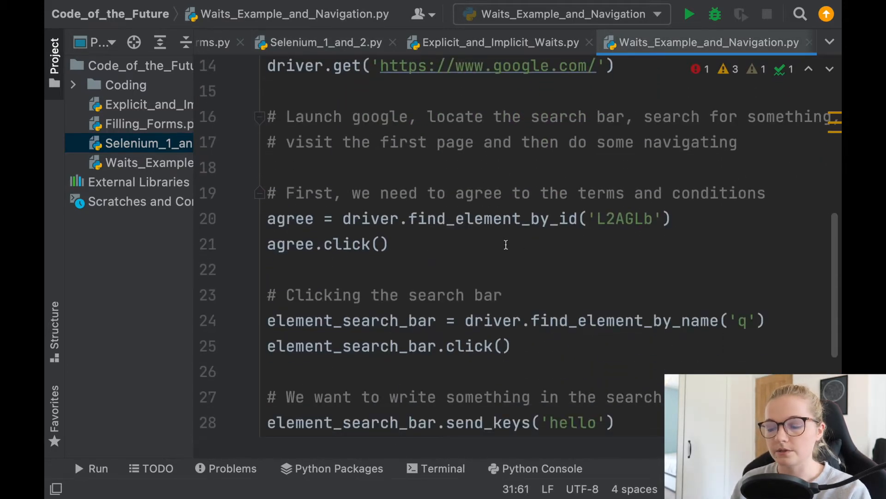
{"action": "scroll", "scroll_direction": "down", "scroll_amount": 3}
{"action": "type", "text": "C"}
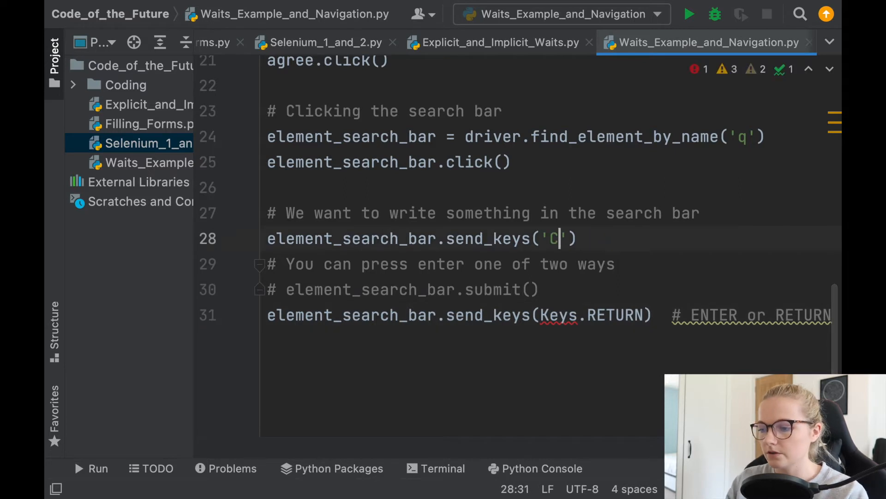
{"action": "type", "text": "ode of the future"}
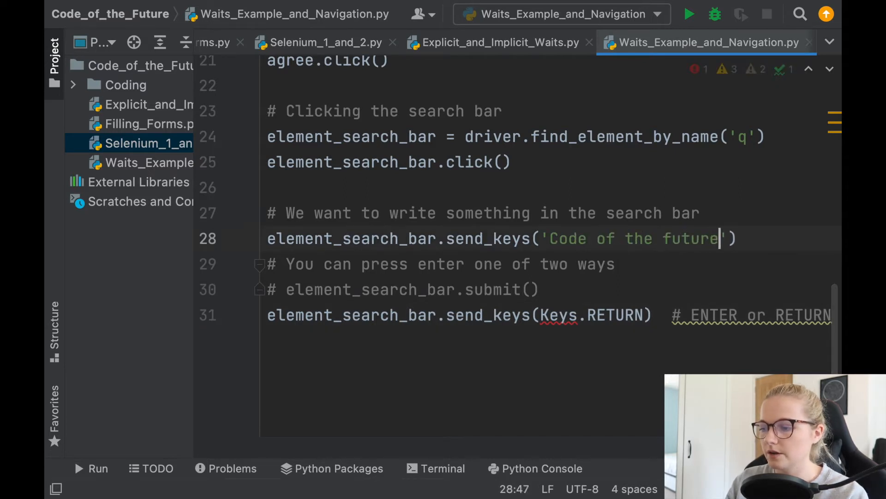
{"action": "type", "text": "python youtub"}
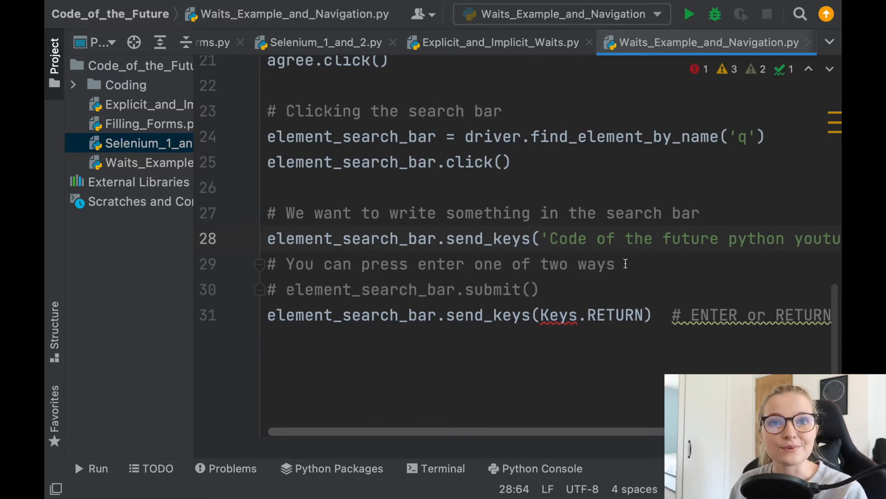
{"action": "scroll", "scroll_direction": "up", "scroll_amount": 3}
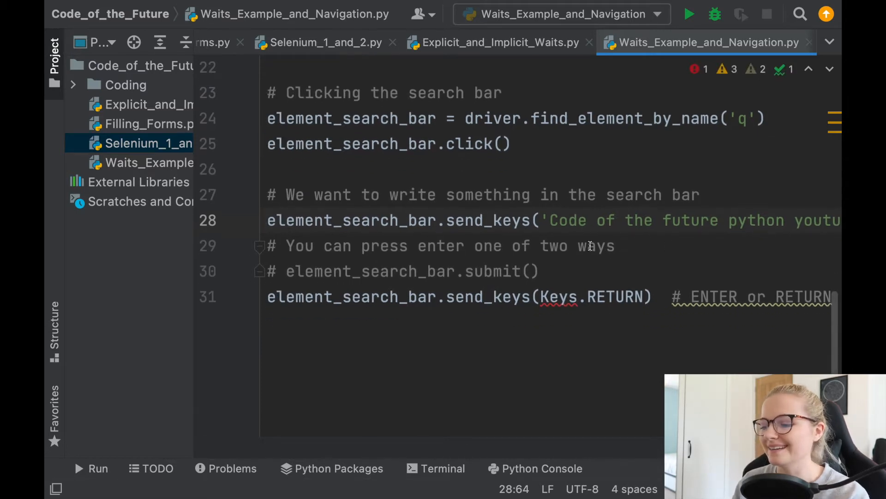
{"action": "scroll", "scroll_direction": "up", "scroll_amount": 3}
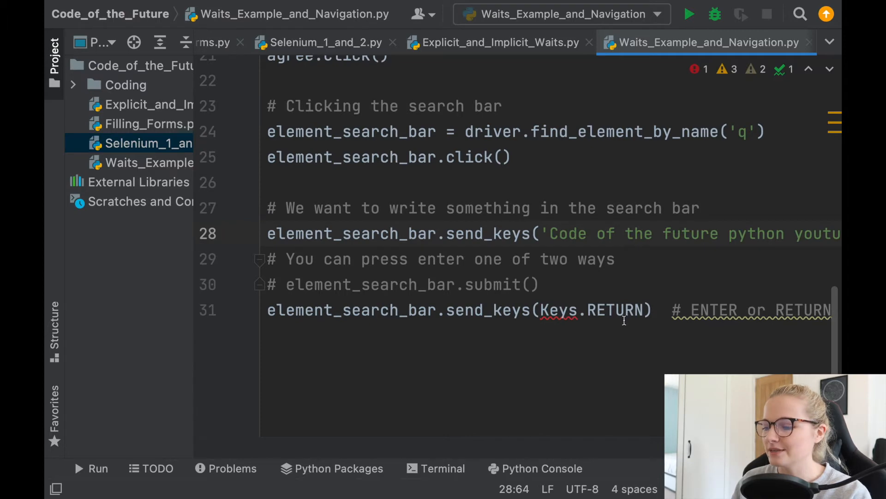
{"action": "mouse_move", "coordinate": [581, 301]}
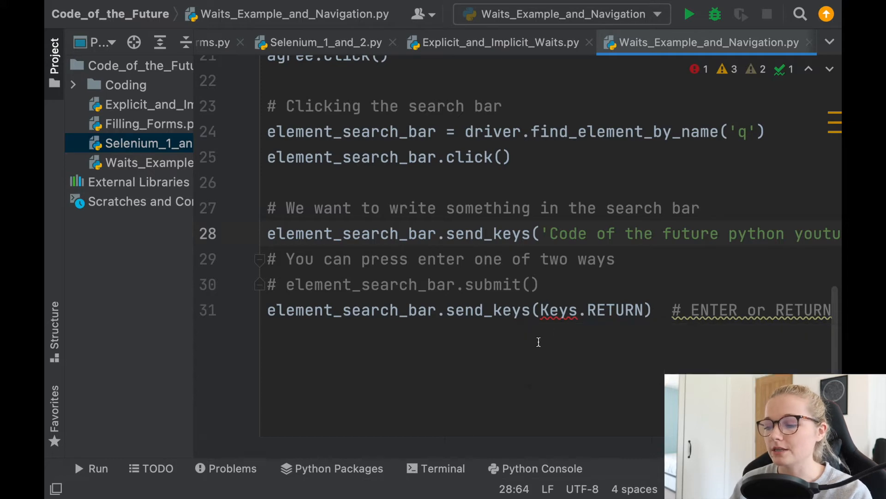
{"action": "scroll", "scroll_direction": "up", "scroll_amount": 3}
{"action": "type", "text": "from selenium."}
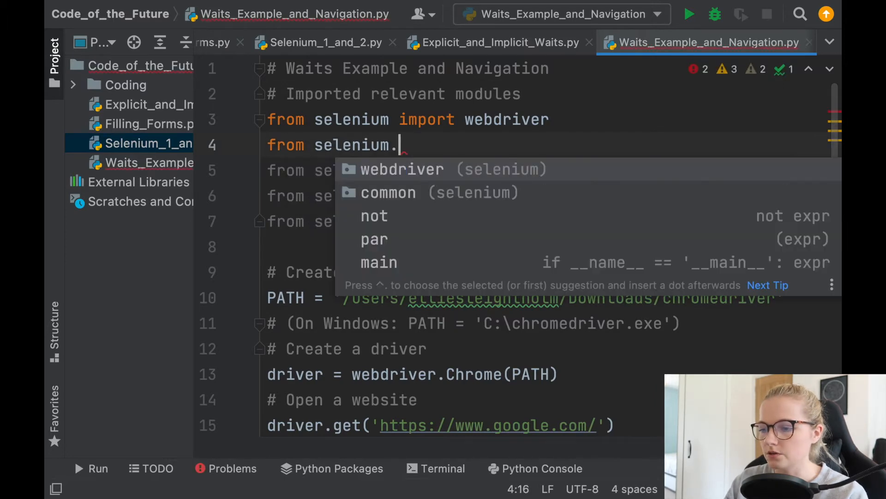
Type the import line 'from selenium.webdriver.common.keys import Keys' near the top
{"action": "type", "text": "webdriver."}
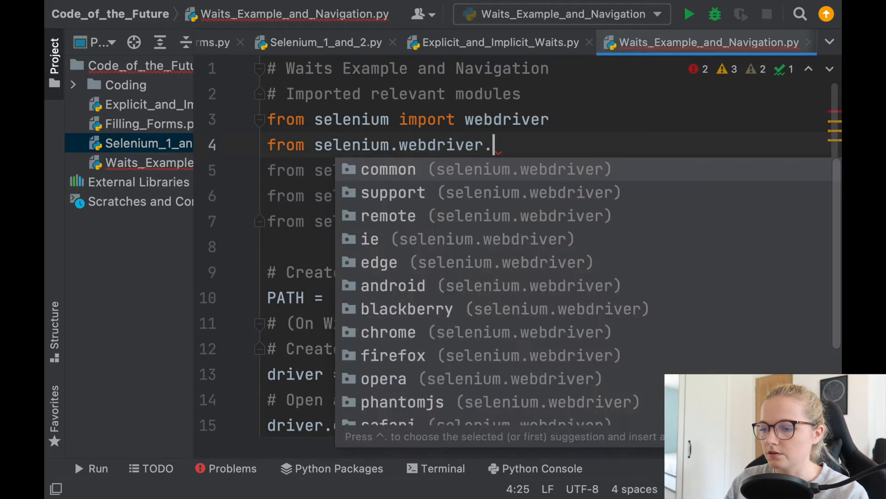
{"action": "type", "text": "common.ke"}
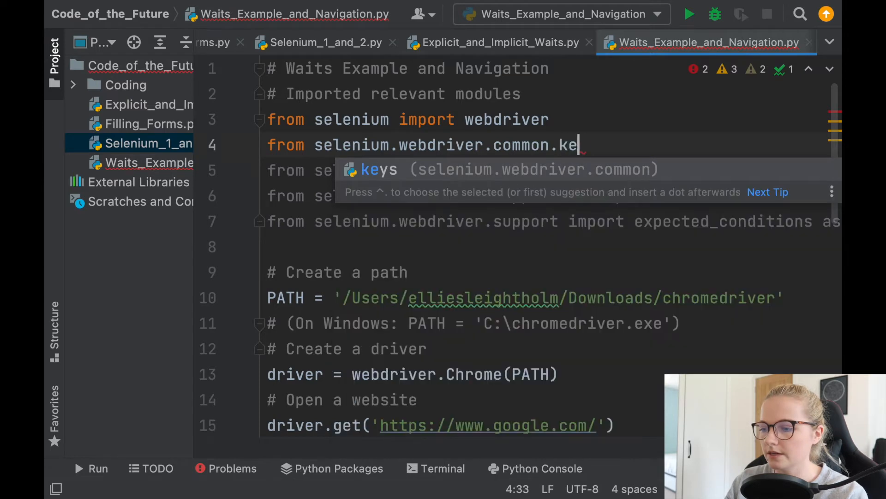
{"action": "type", "text": "ys import K"}
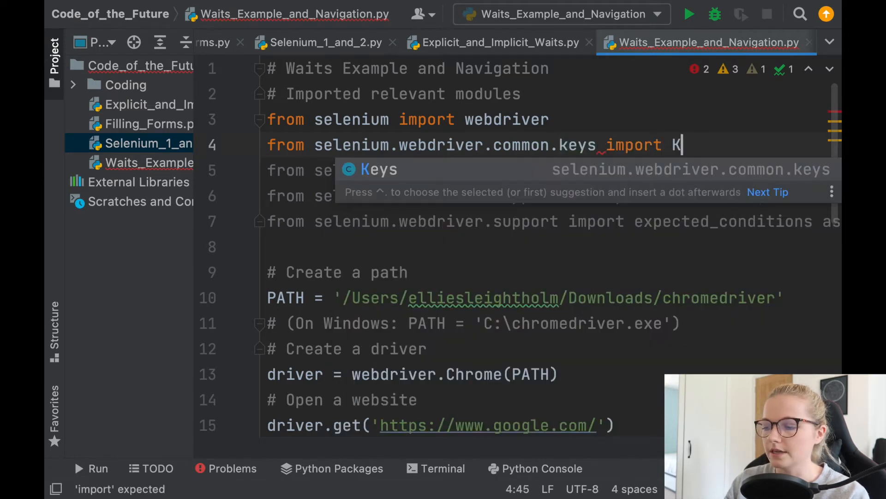
Run the script so Chrome shows Google results for 'Code of the future python youtube'
{"action": "scroll", "scroll_direction": "down", "scroll_amount": 3}
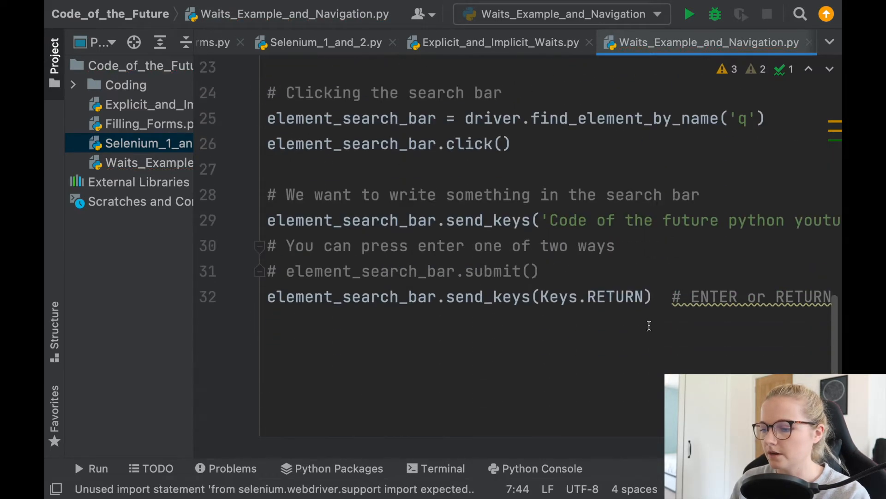
{"action": "scroll", "scroll_direction": "up", "scroll_amount": 3}
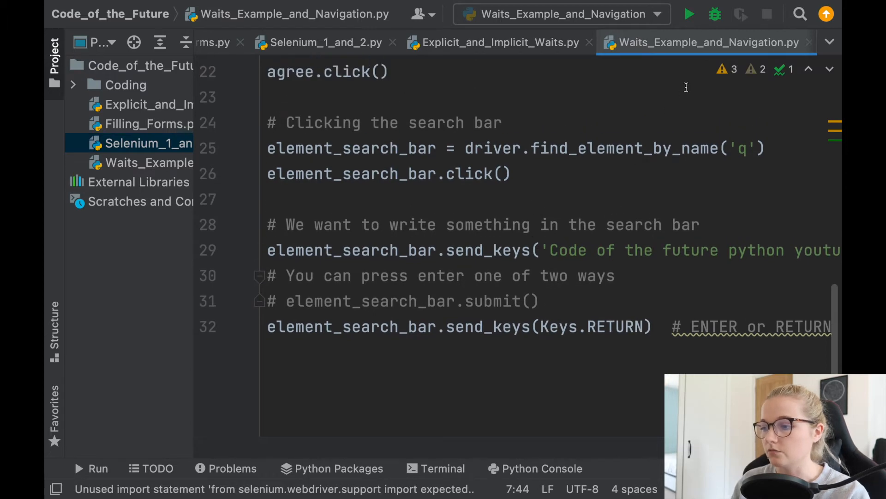
{"action": "left_click", "coordinate": [689, 14]}
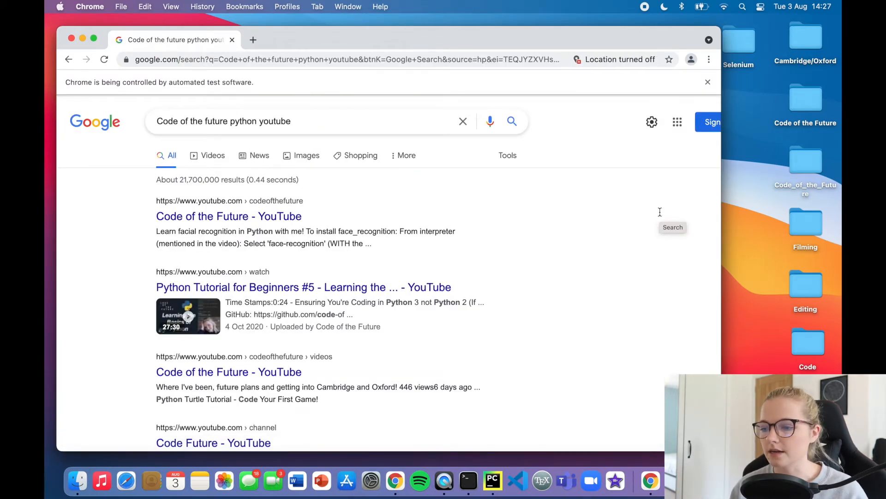
{"action": "mouse_move", "coordinate": [229, 217]}
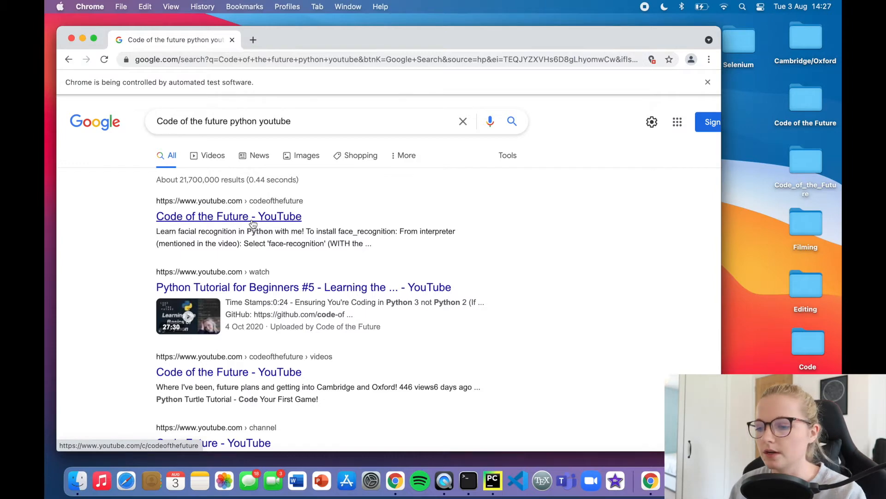
Inspect the first YouTube result link in Chrome DevTools and copy its full XPath
{"action": "right_click", "coordinate": [228, 216]}
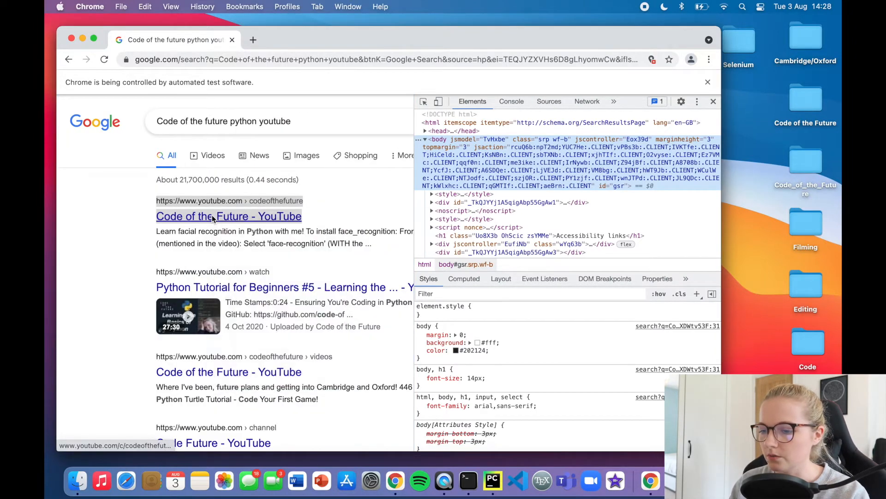
{"action": "right_click", "coordinate": [229, 216]}
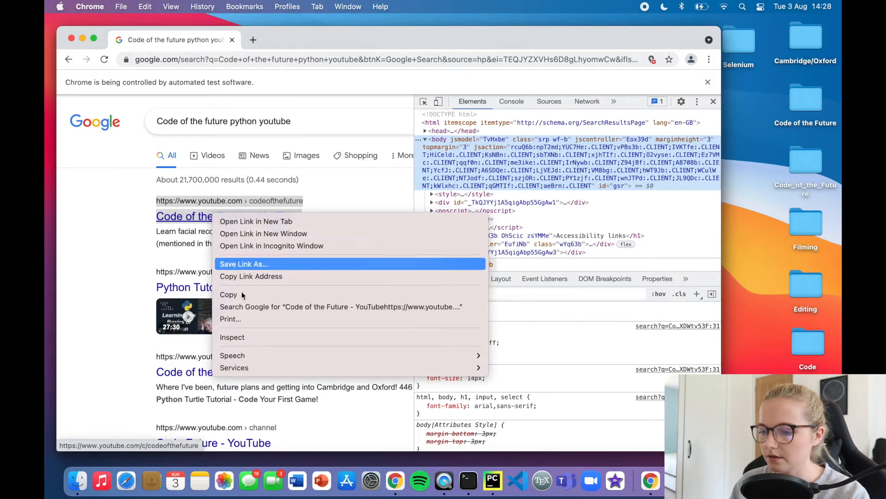
{"action": "left_click", "coordinate": [231, 337]}
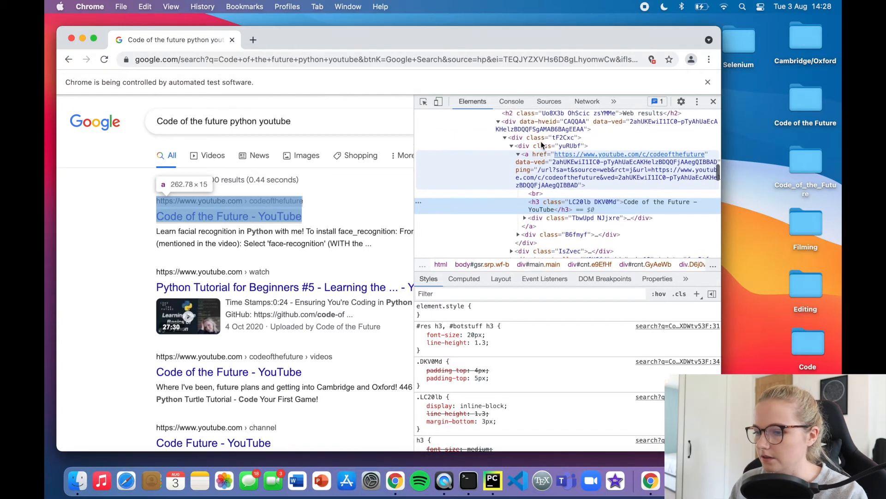
{"action": "scroll", "scroll_direction": "up", "scroll_amount": 3}
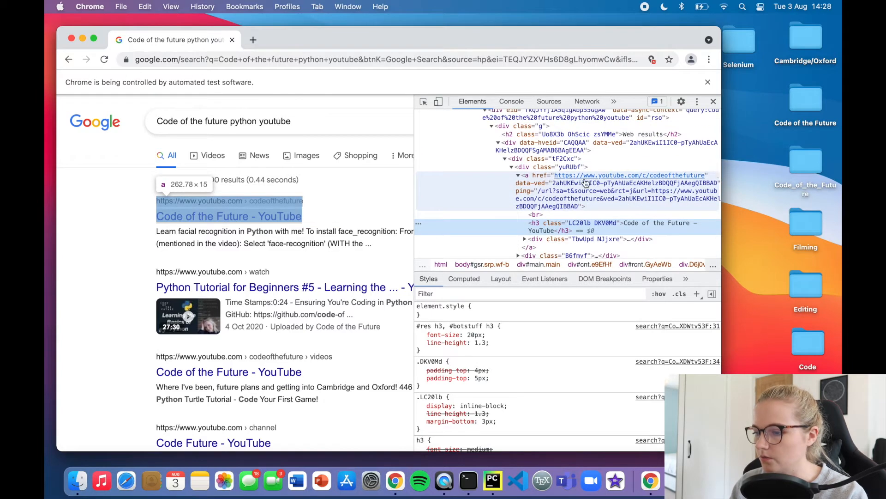
{"action": "mouse_move", "coordinate": [556, 199]}
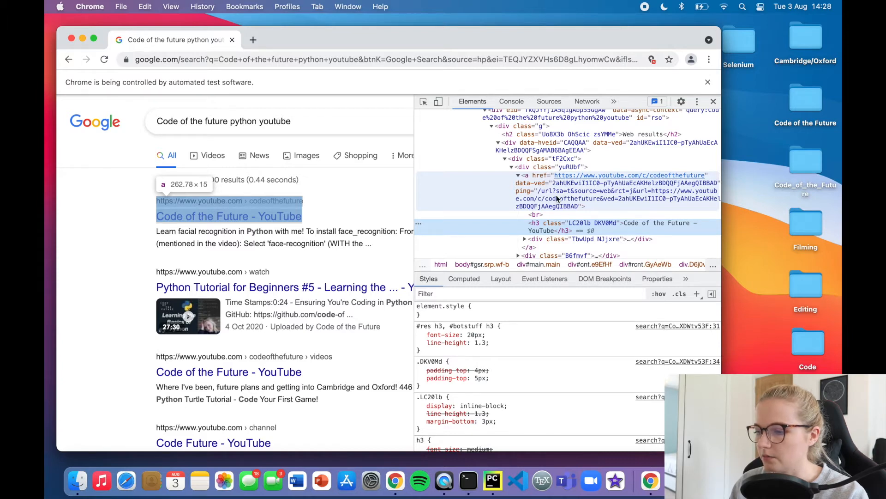
{"action": "right_click", "coordinate": [622, 179]}
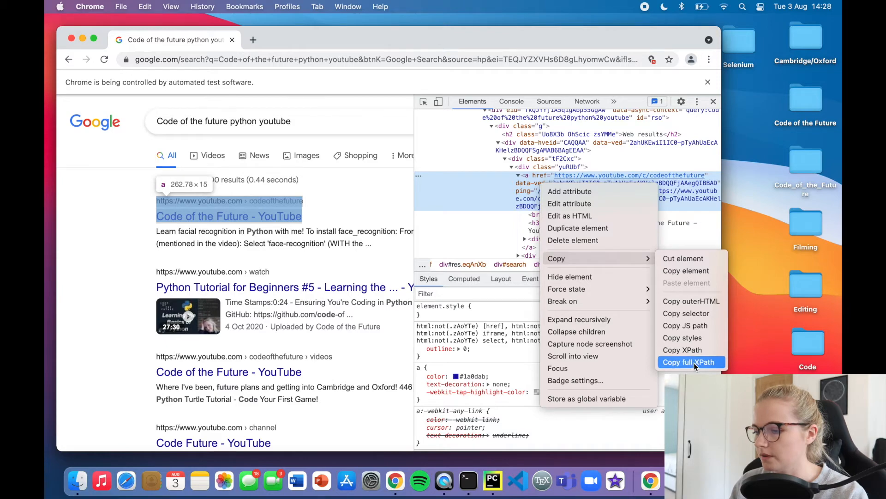
{"action": "left_click", "coordinate": [689, 362]}
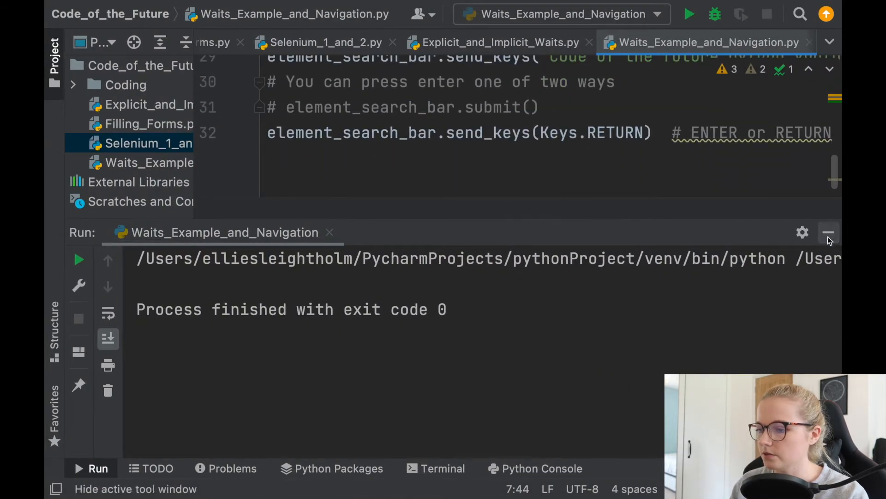
{"action": "left_click", "coordinate": [828, 232]}
{"action": "type", "text": "#"}
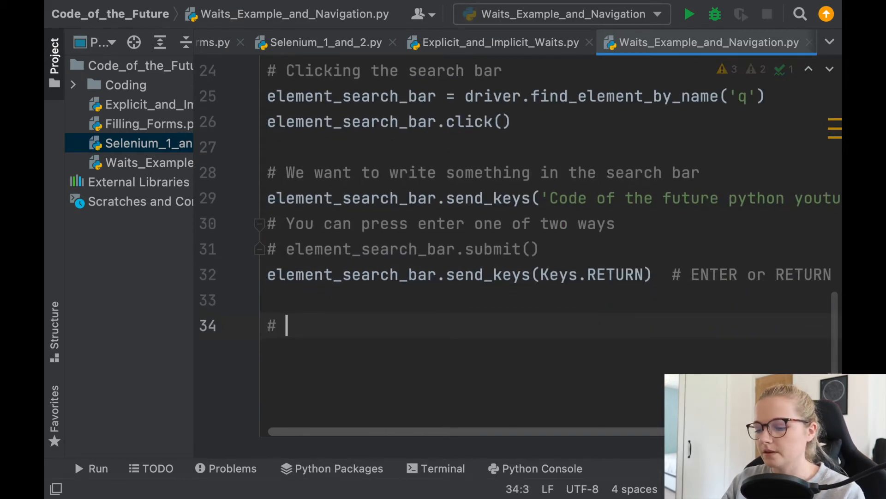
{"action": "type", "text": "Cl"}
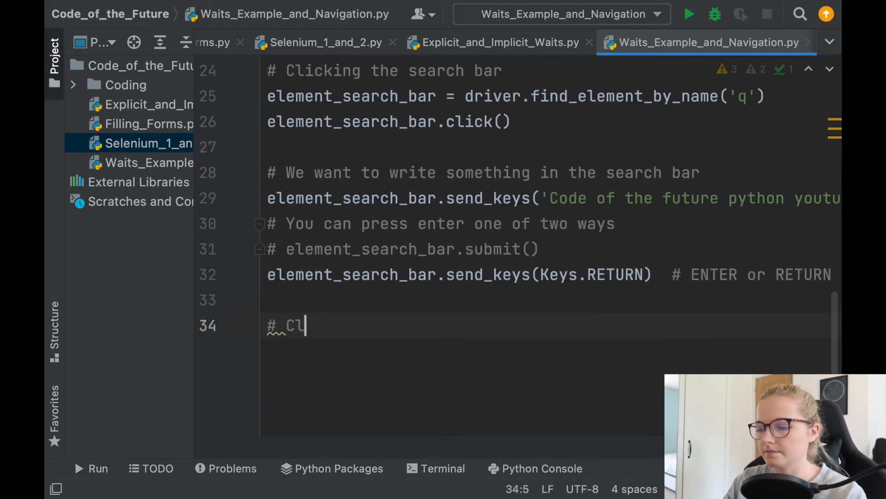
{"action": "type", "text": "lick the first link"}
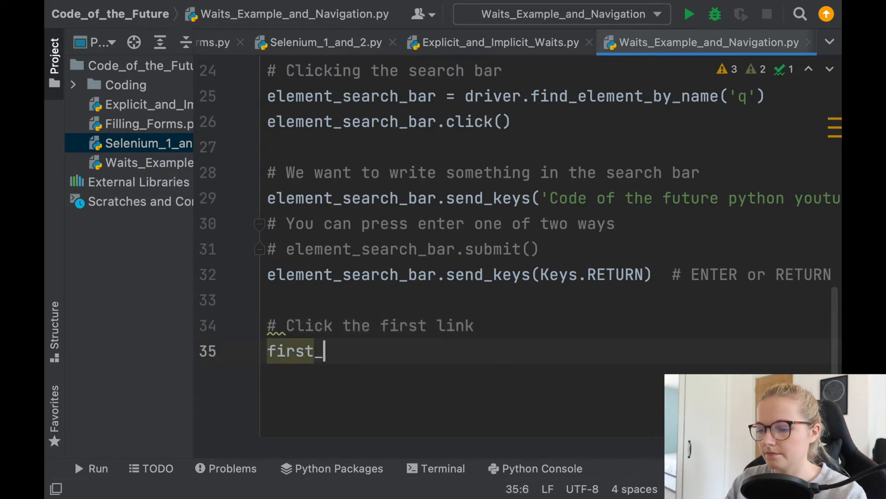
{"action": "type", "text": "_link = di"}
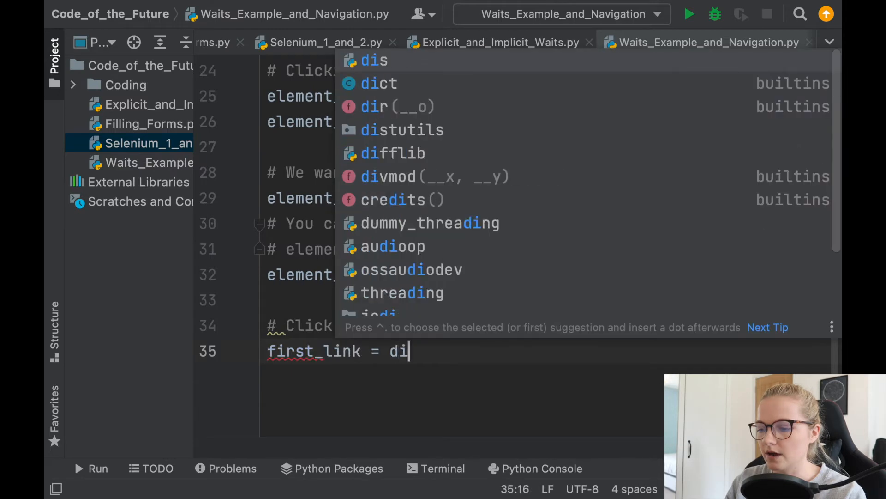
{"action": "type", "text": "river.find_element_by_xpath('"}
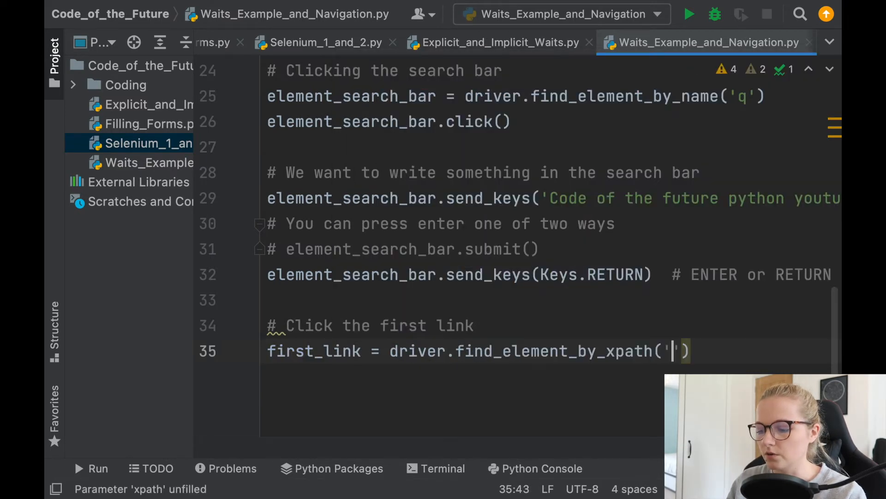
{"action": "type", "text": "//*[@id=\"rso\"]/div[1]/div/div/div[1]/a"}
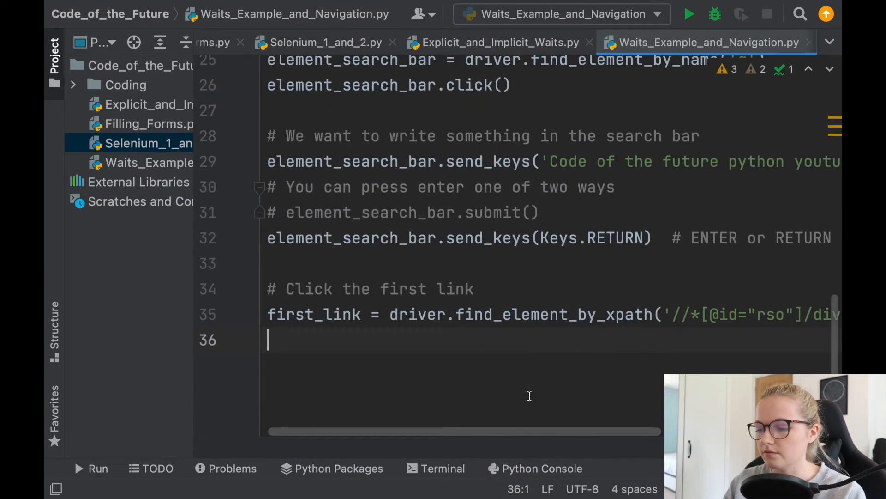
{"action": "type", "text": "first_link."}
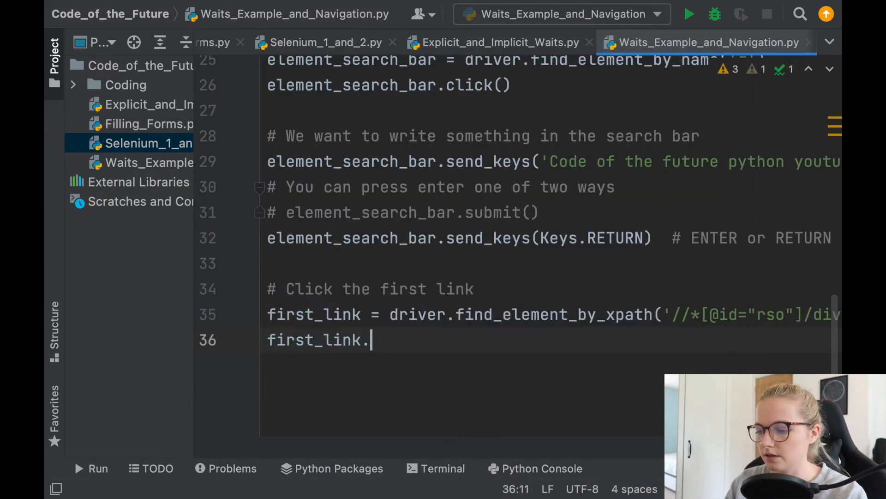
{"action": "type", "text": "click("}
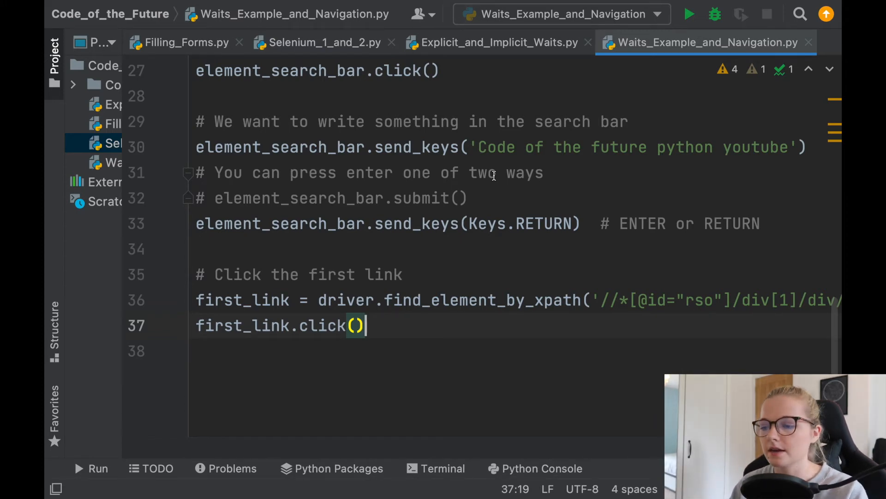
{"action": "scroll", "scroll_direction": "down", "scroll_amount": 3}
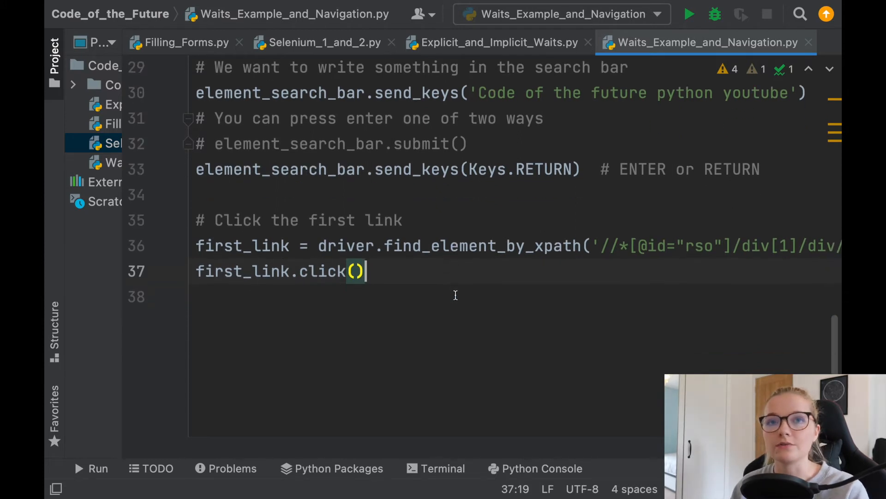
{"action": "mouse_move", "coordinate": [403, 278]}
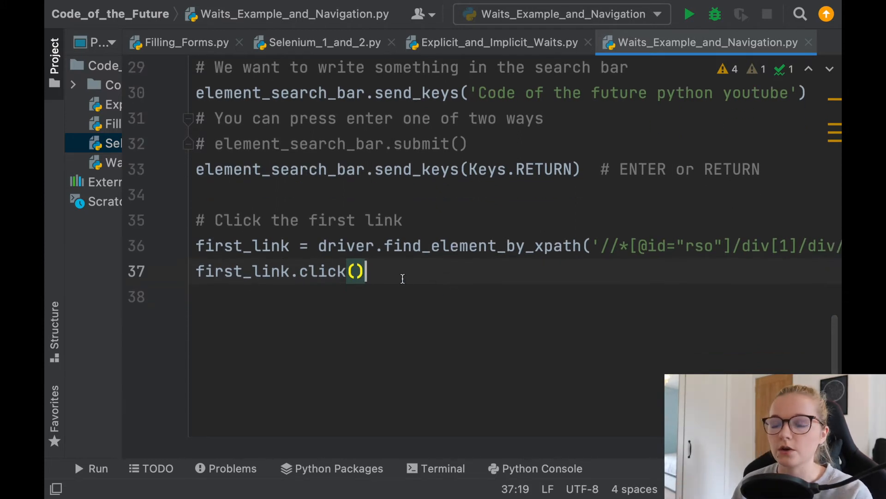
{"action": "mouse_move", "coordinate": [410, 254]}
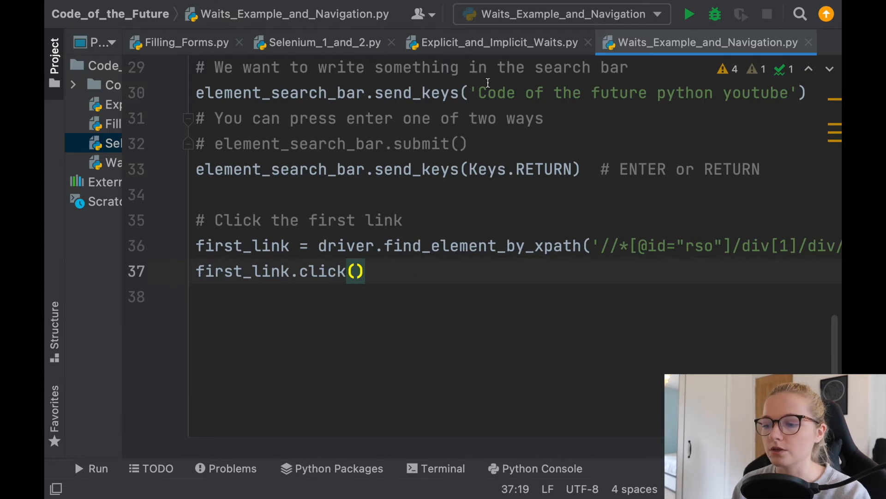
{"action": "mouse_move", "coordinate": [411, 254]}
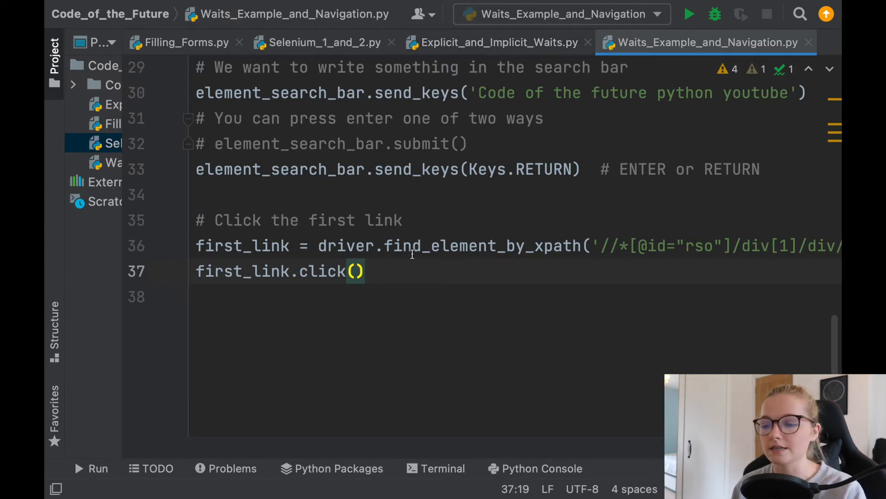
{"action": "mouse_move", "coordinate": [412, 270]}
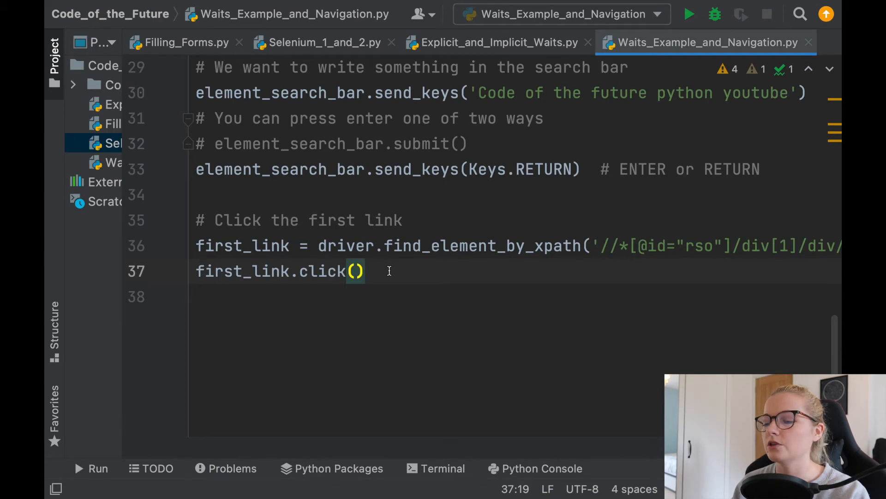
{"action": "mouse_move", "coordinate": [411, 284]}
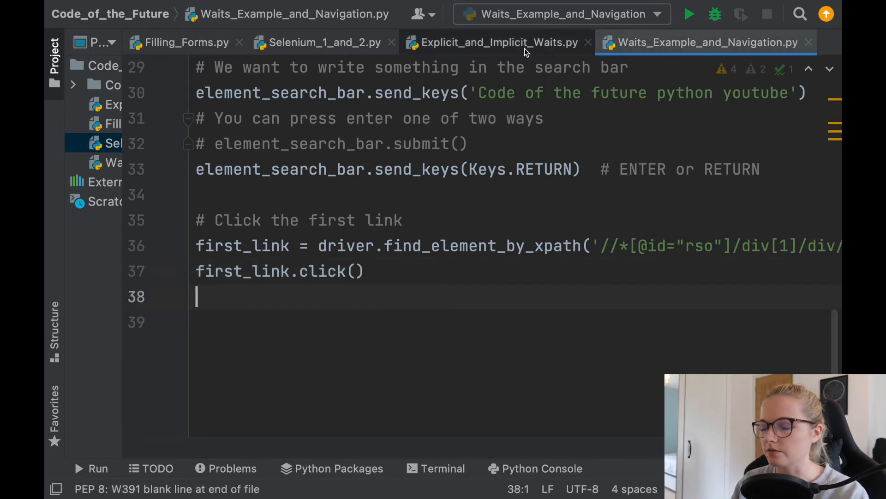
Copy the Explicit Wait try/finally block from Explicit_and_Implicit_Waits.py into the navigation script after line 33
{"action": "left_click", "coordinate": [497, 43]}
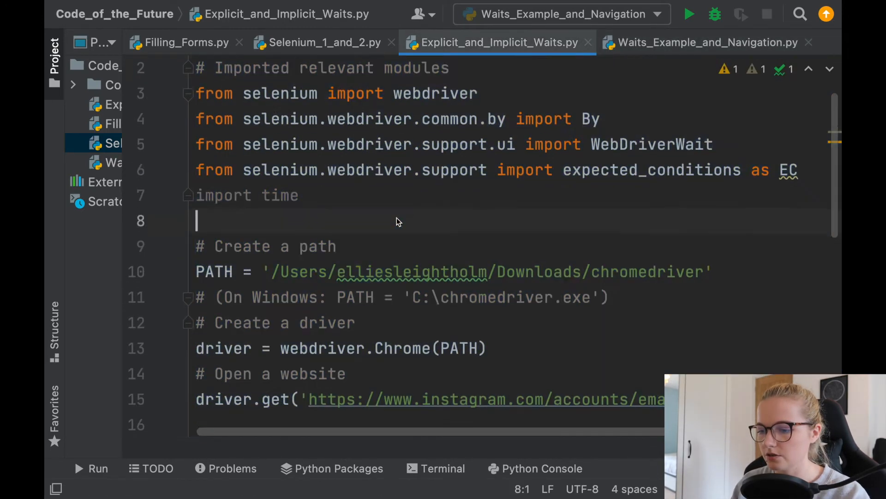
{"action": "scroll", "scroll_direction": "down", "scroll_amount": 3}
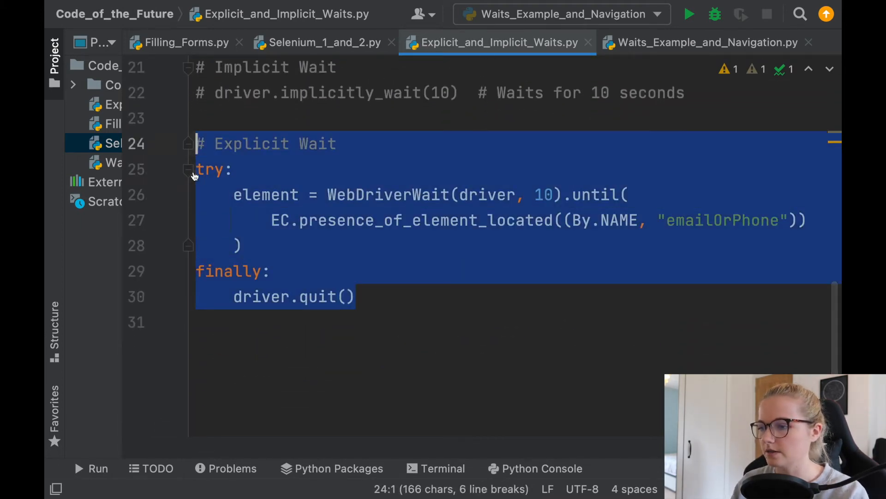
{"action": "left_click", "coordinate": [704, 43]}
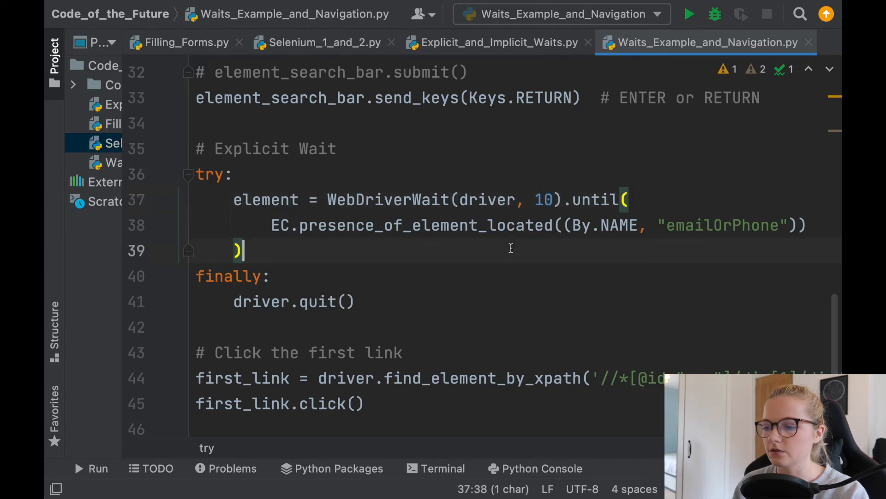
{"action": "scroll", "scroll_direction": "down", "scroll_amount": 3}
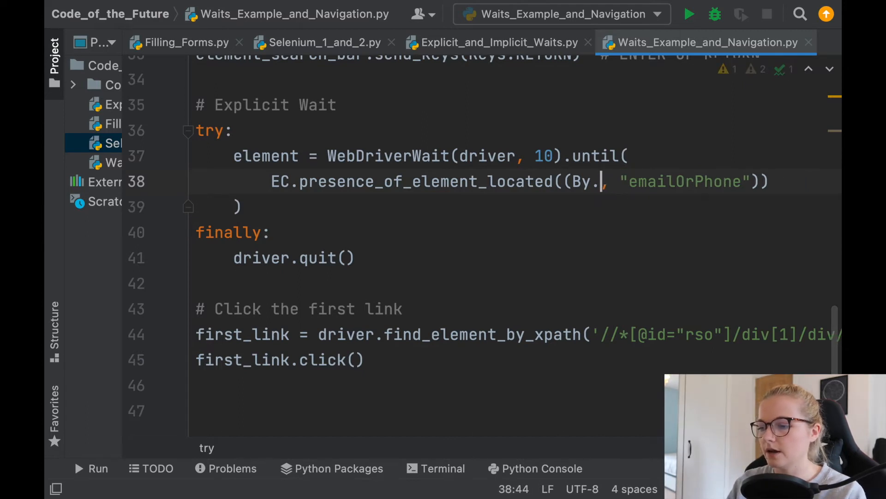
Switch the wait locator to By.XPATH with the result XPath, add element.click(), and change finally to except
{"action": "type", "text": "XPATH"}
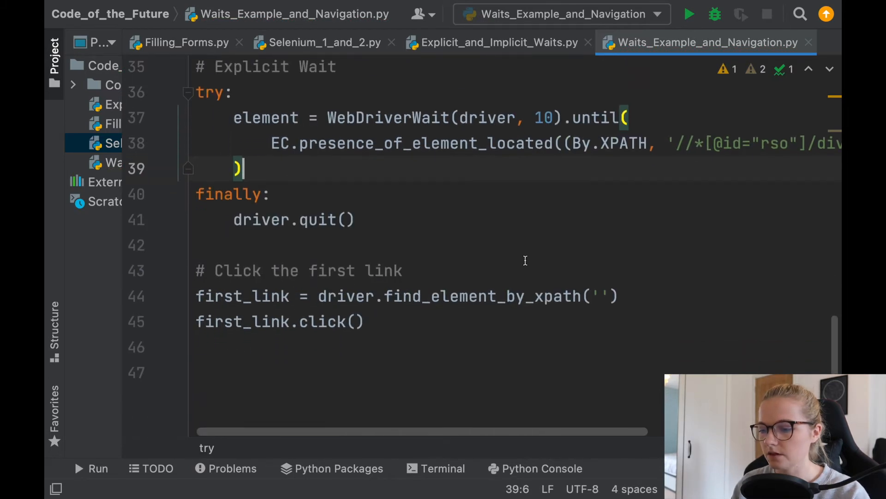
{"action": "mouse_move", "coordinate": [395, 161]}
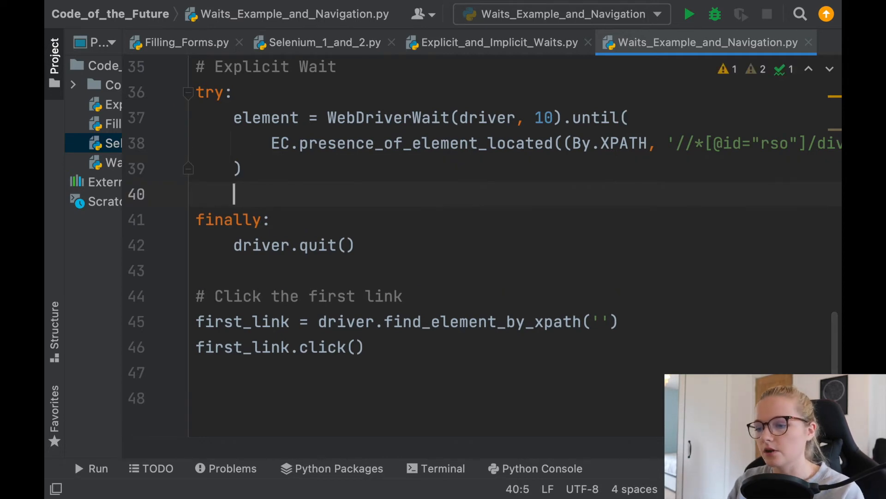
{"action": "type", "text": "el"}
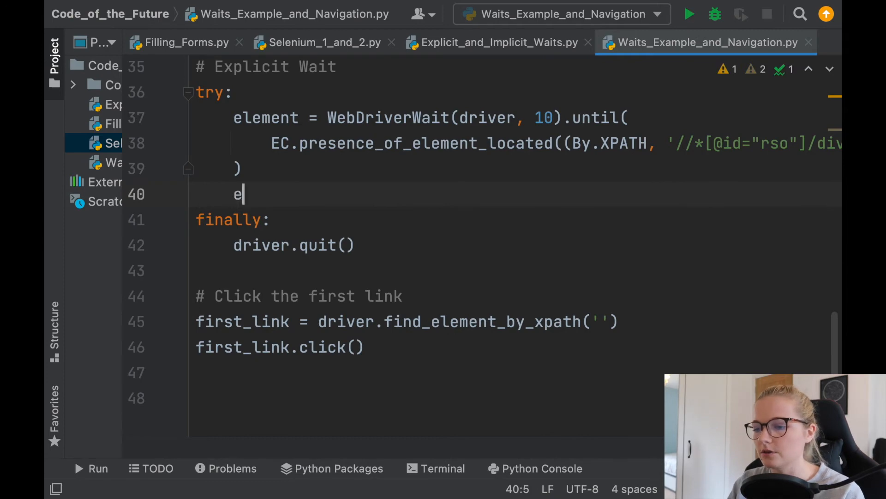
{"action": "type", "text": "lement/"}
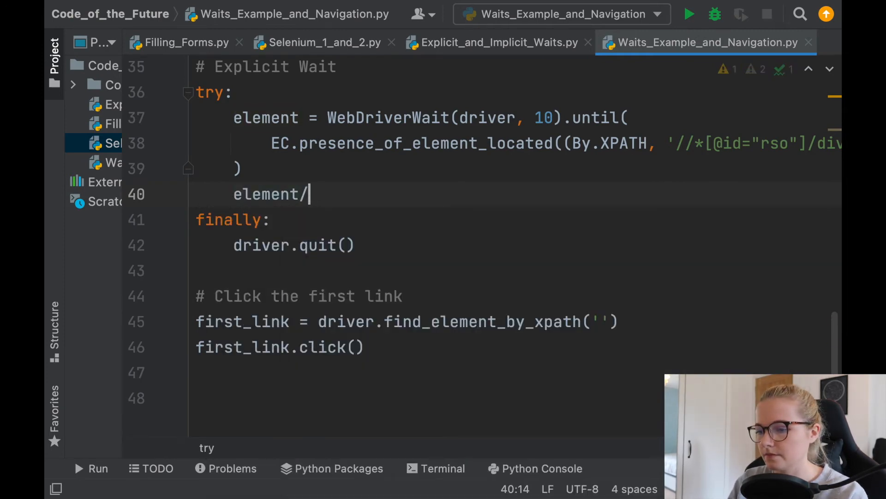
{"action": "type", "text": "click()"}
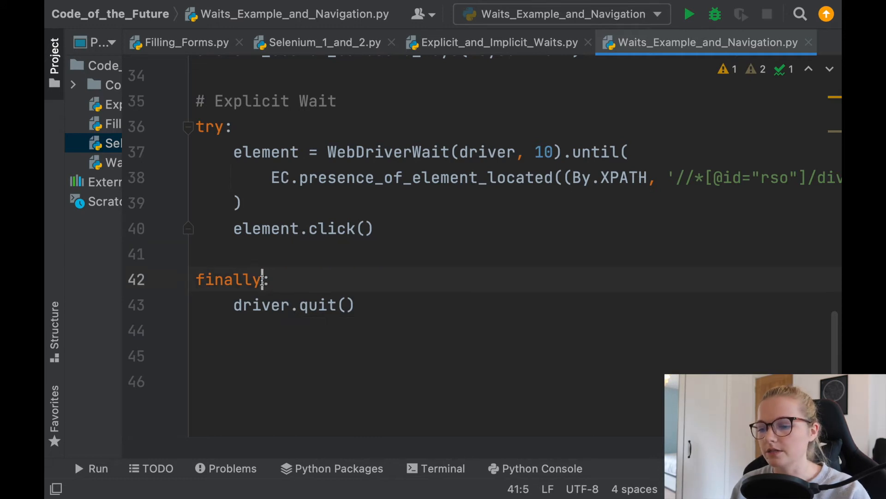
{"action": "type", "text": "exce:"}
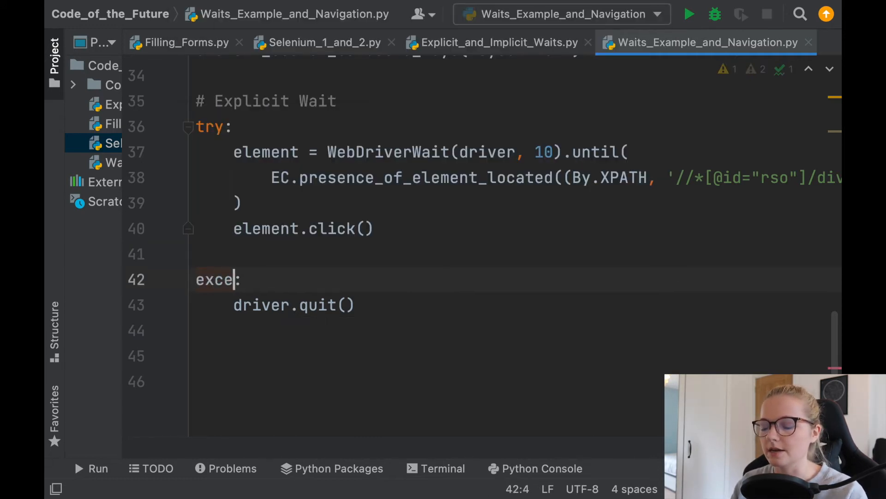
{"action": "type", "text": "pt"}
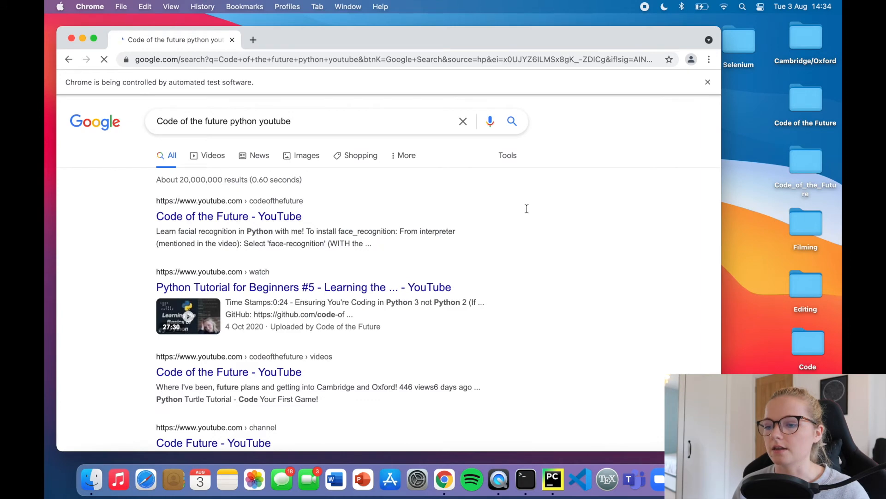
Reach YouTube's consent page and copy the I AGREE button's XPath via Inspect
{"action": "left_click", "coordinate": [228, 216]}
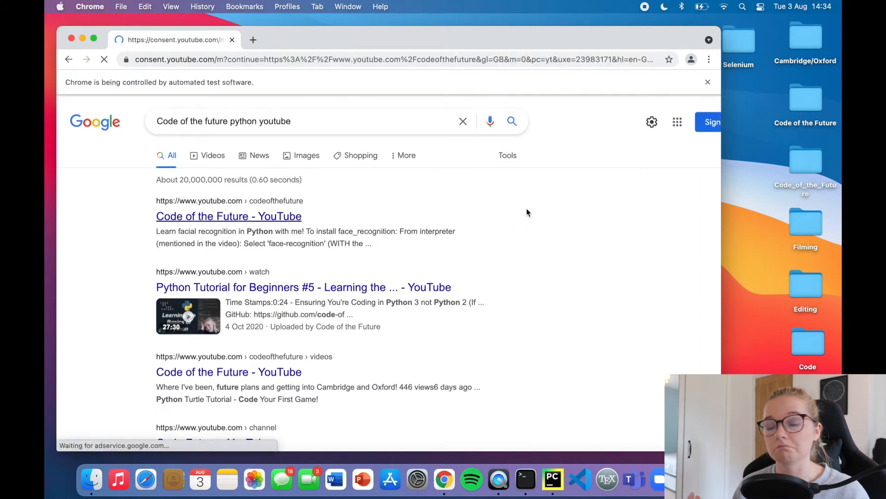
{"action": "left_click", "coordinate": [228, 216]}
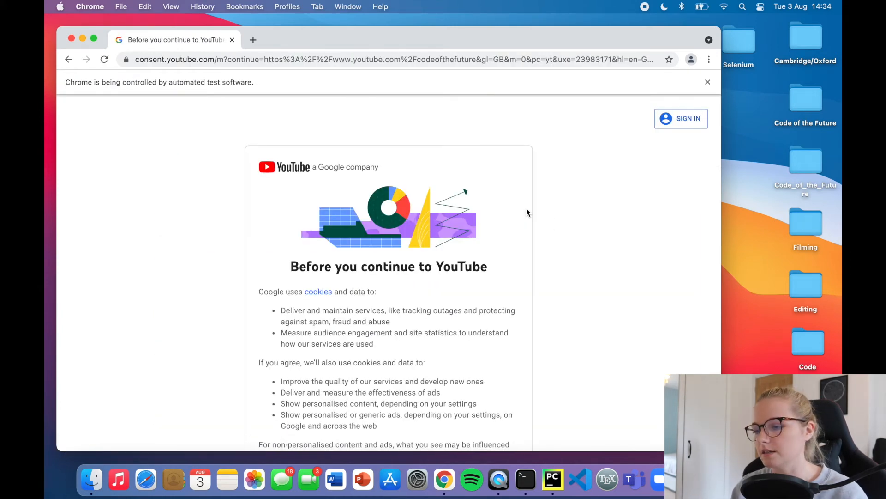
{"action": "scroll", "scroll_direction": "down", "scroll_amount": 3}
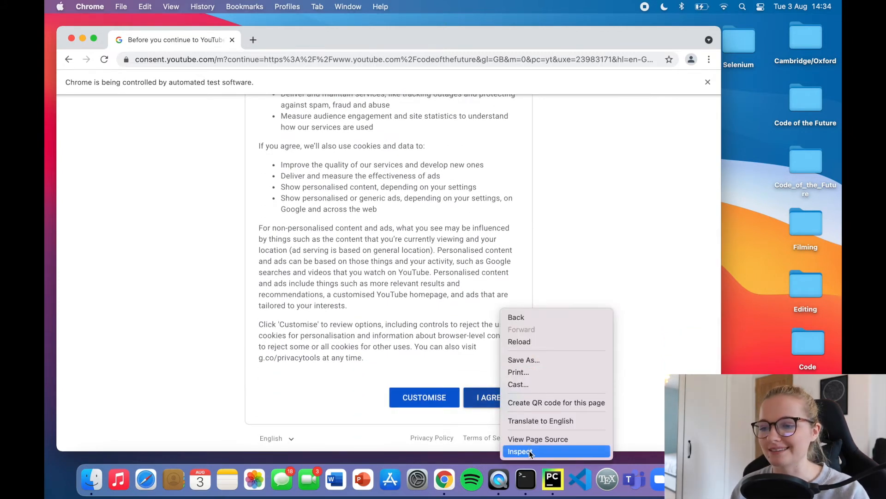
{"action": "left_click", "coordinate": [521, 451]}
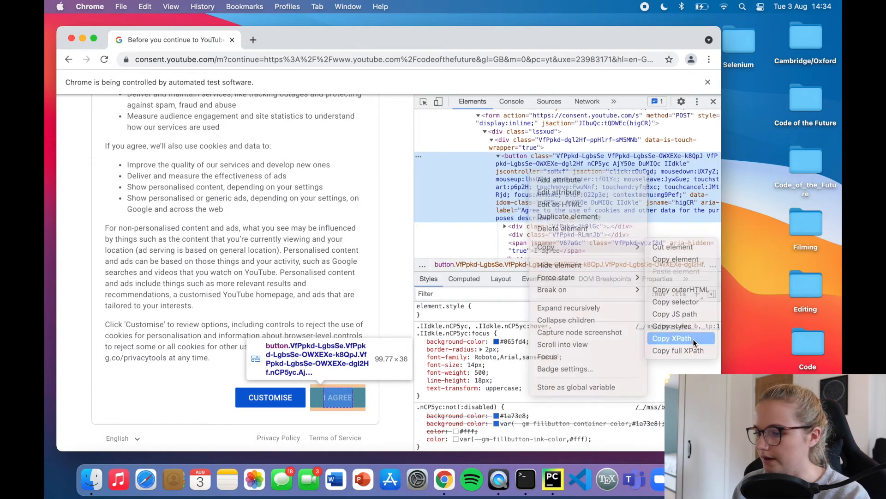
{"action": "left_click", "coordinate": [672, 338]}
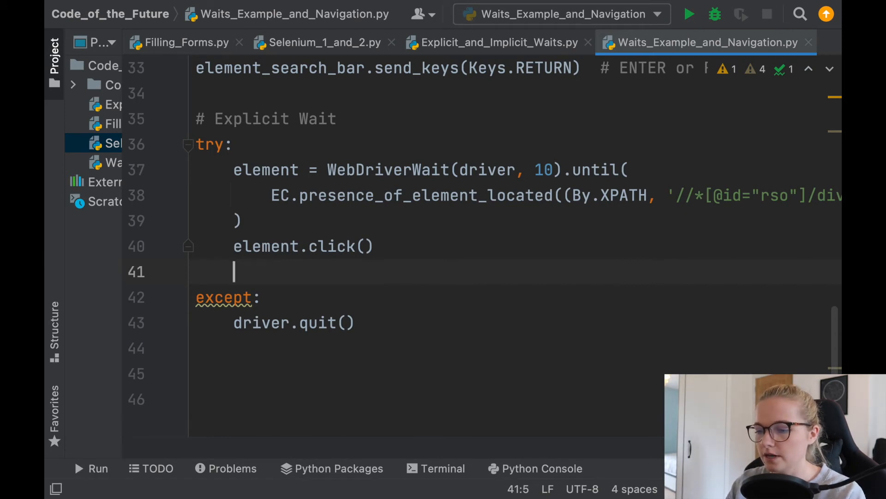
{"action": "type", "text": "agree ="}
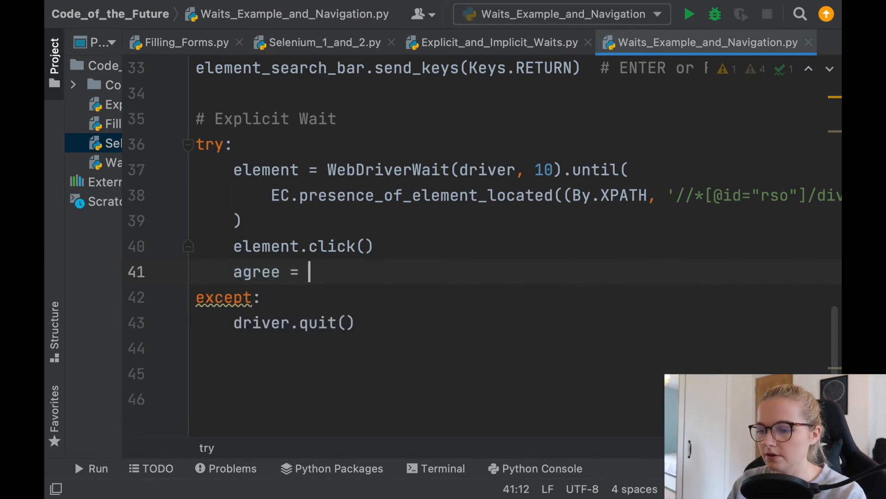
{"action": "type", "text": "driver.fin"}
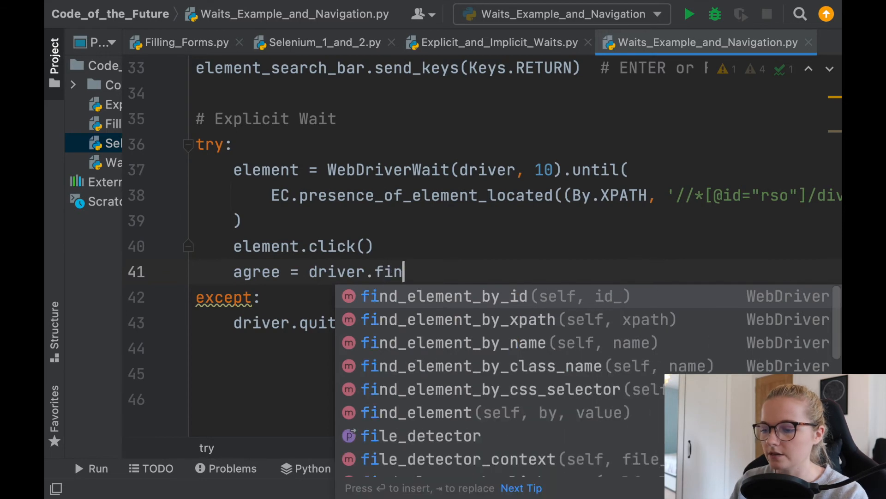
{"action": "left_click", "coordinate": [458, 320]}
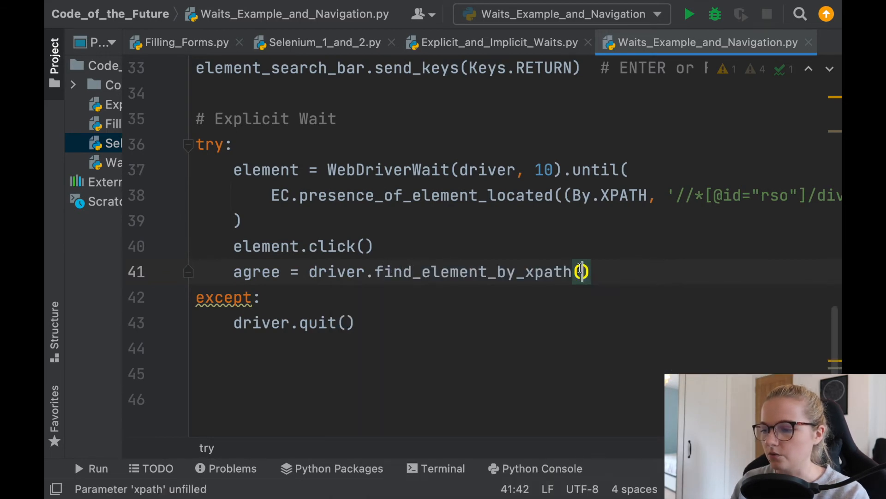
{"action": "type", "text": "'//*[@id=\"yDmH0d\"]/c-wiz/div"}
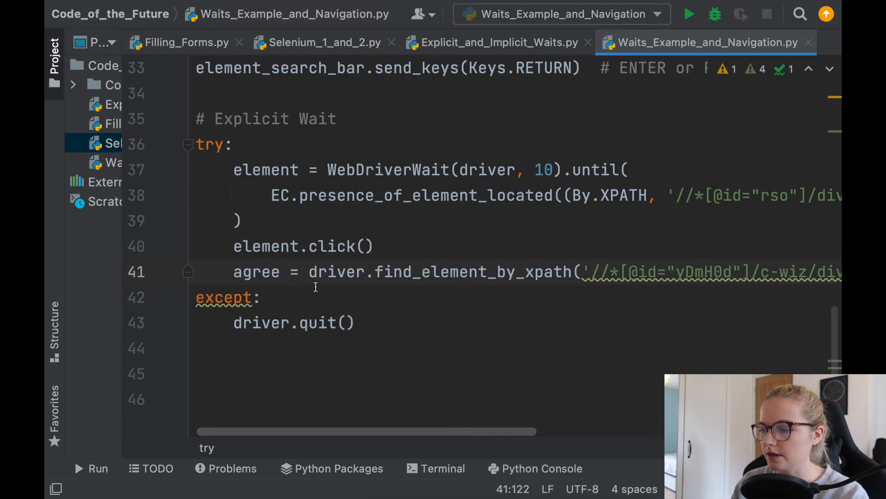
{"action": "key", "text": "Return"}
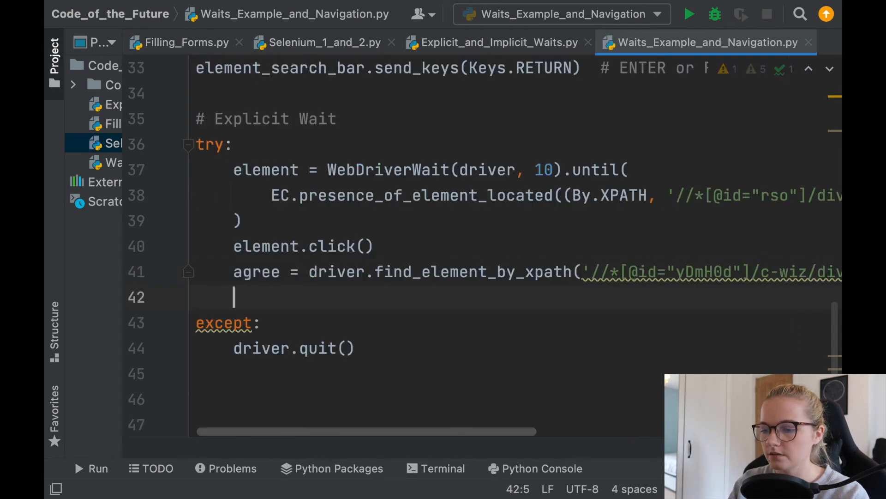
{"action": "type", "text": "agree.click)"}
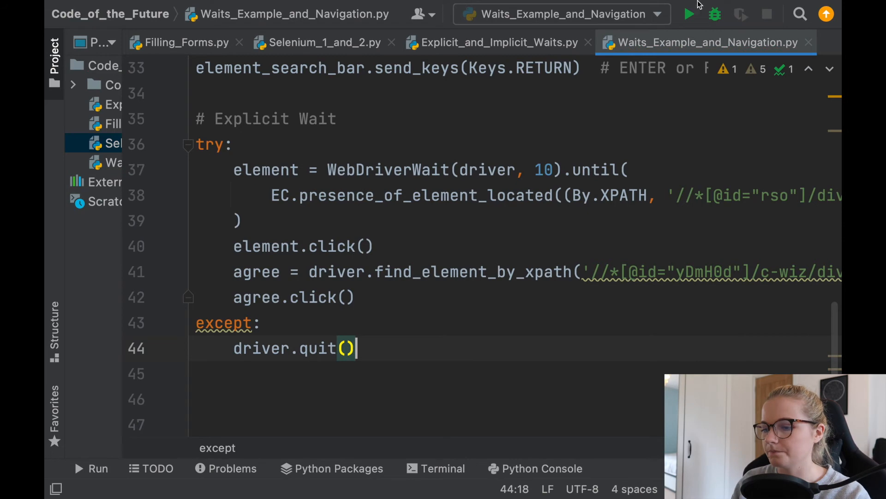
Rerun the script so Chrome goes from Google results through consent to the Code of the Future channel
{"action": "left_click", "coordinate": [688, 14]}
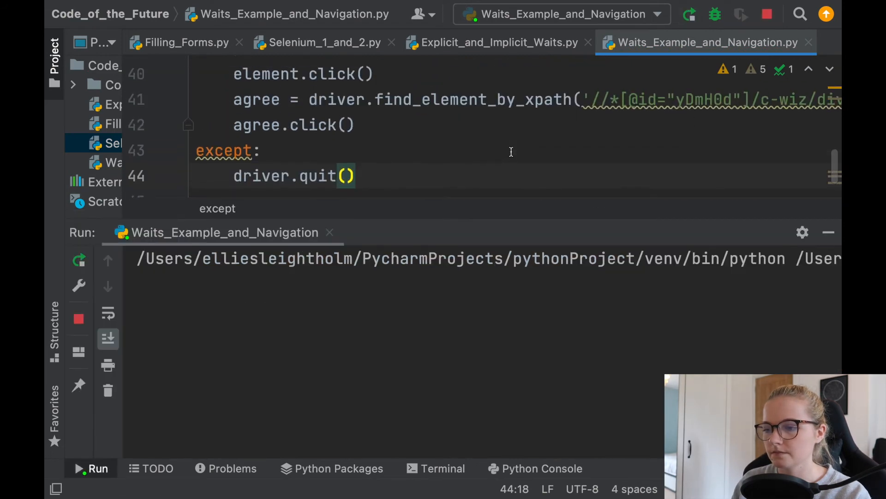
{"action": "left_click", "coordinate": [97, 468]}
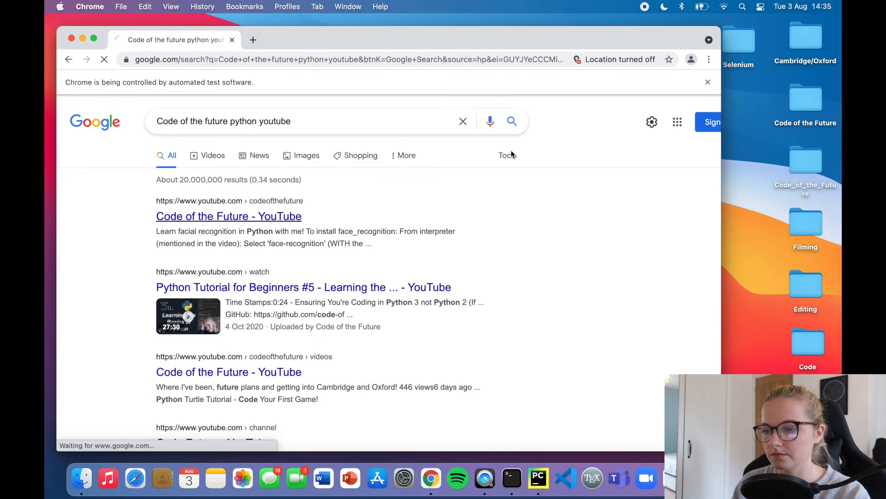
{"action": "left_click", "coordinate": [228, 216]}
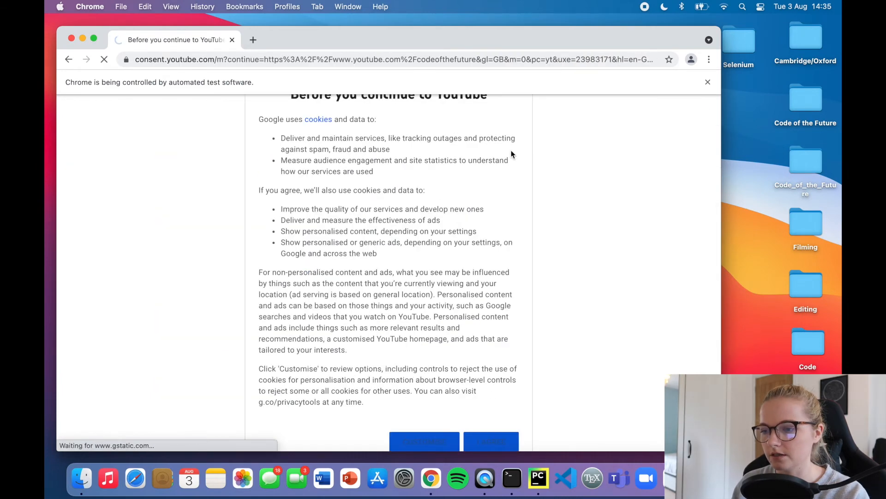
{"action": "left_click", "coordinate": [491, 441]}
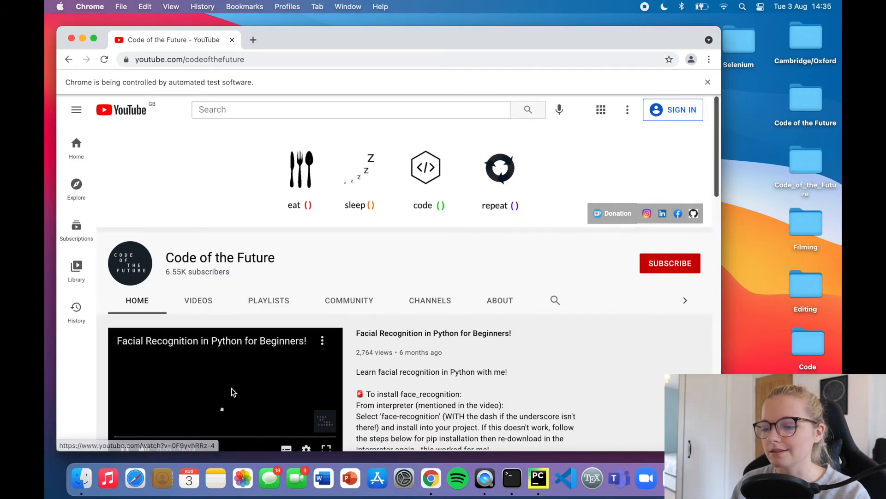
{"action": "scroll", "scroll_direction": "down", "scroll_amount": 3}
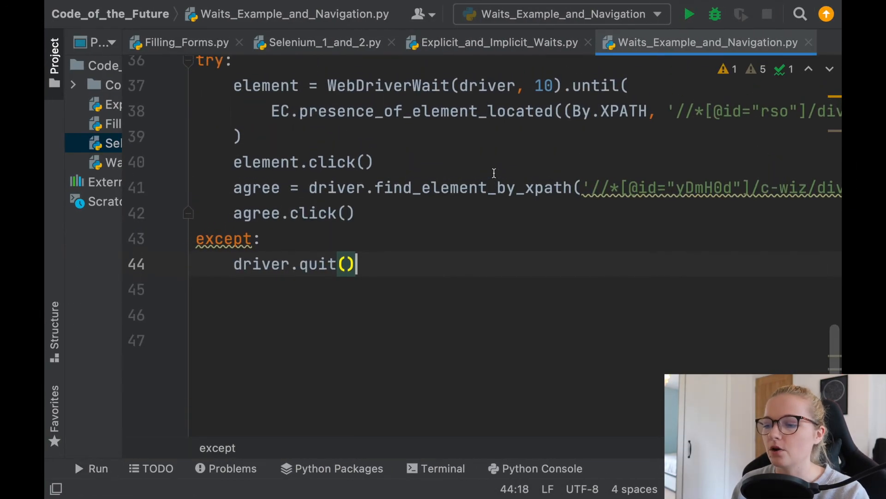
Make the agree lookup use WebDriverWait(driver, 10) with presence_of_element_located, then rerun the script
{"action": "scroll", "scroll_direction": "up", "scroll_amount": 3}
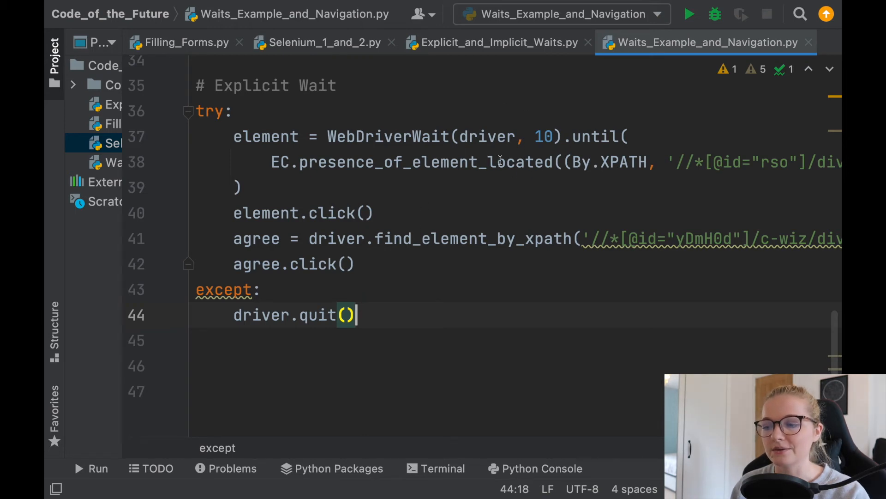
{"action": "mouse_move", "coordinate": [519, 177]}
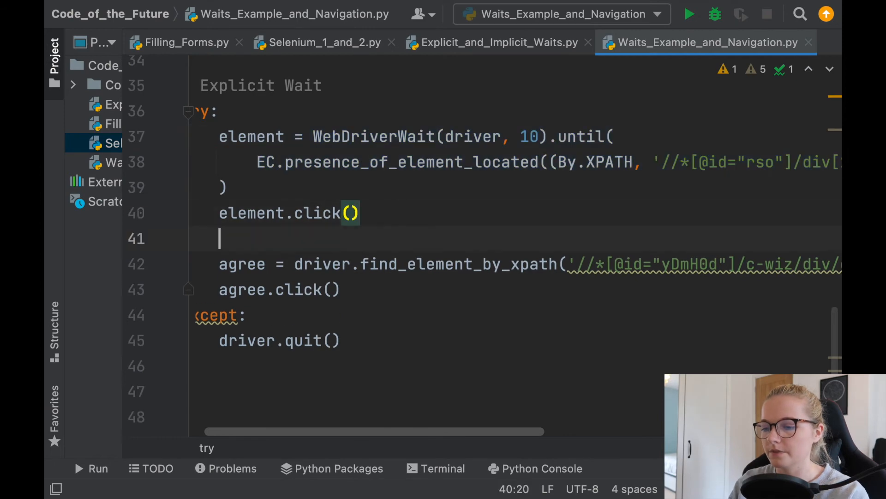
{"action": "type", "text": "agree = WebDriverWait(driver, 10).until("}
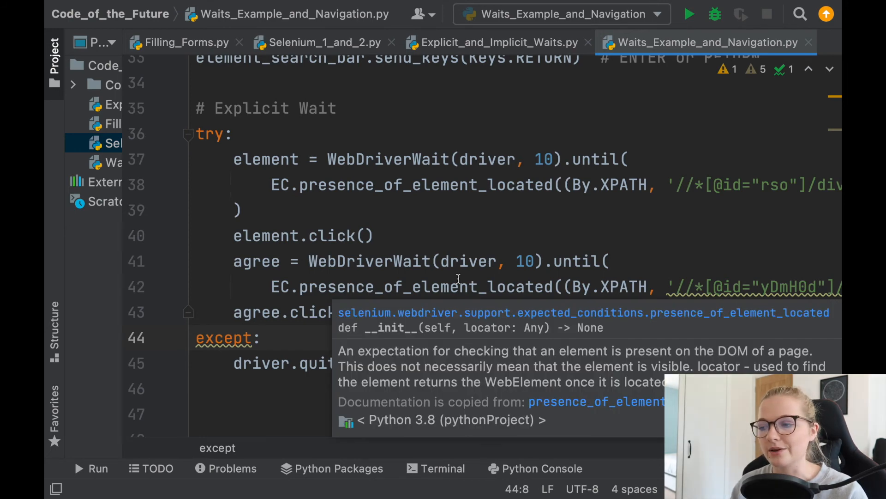
{"action": "left_click", "coordinate": [688, 15]}
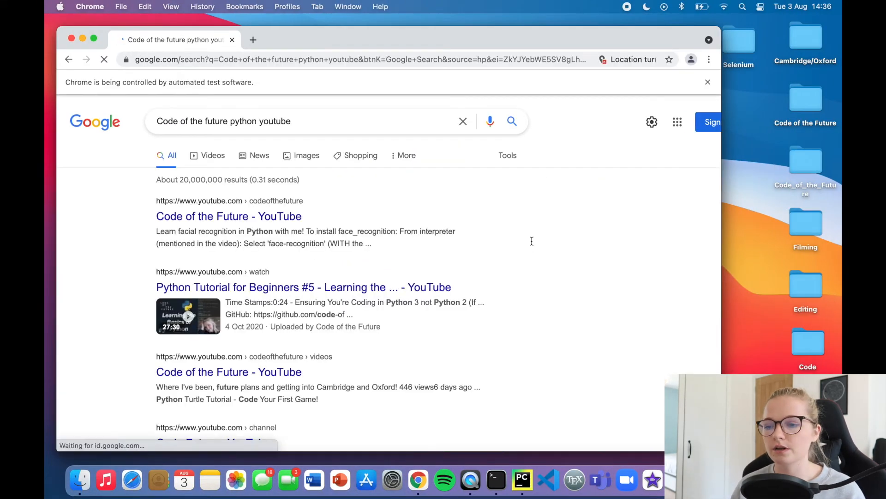
Follow the rerun to the Code of the Future channel and pause its autoplaying video
{"action": "left_click", "coordinate": [229, 216]}
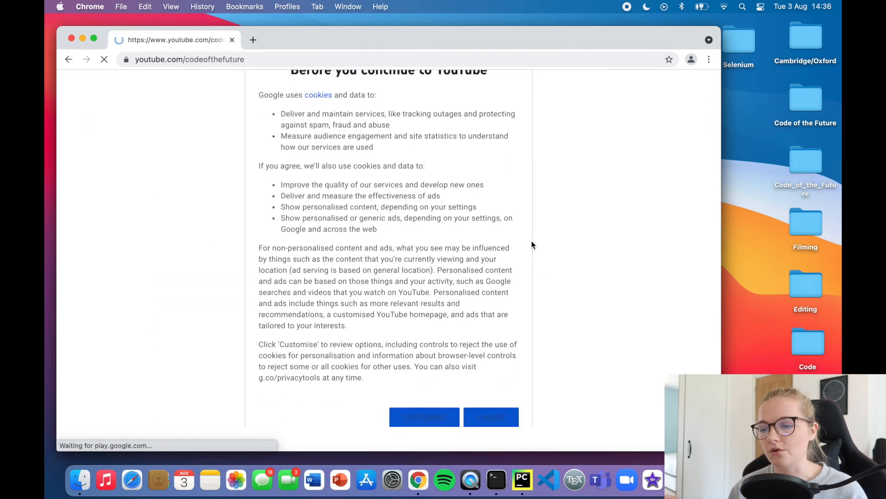
{"action": "left_click", "coordinate": [490, 417]}
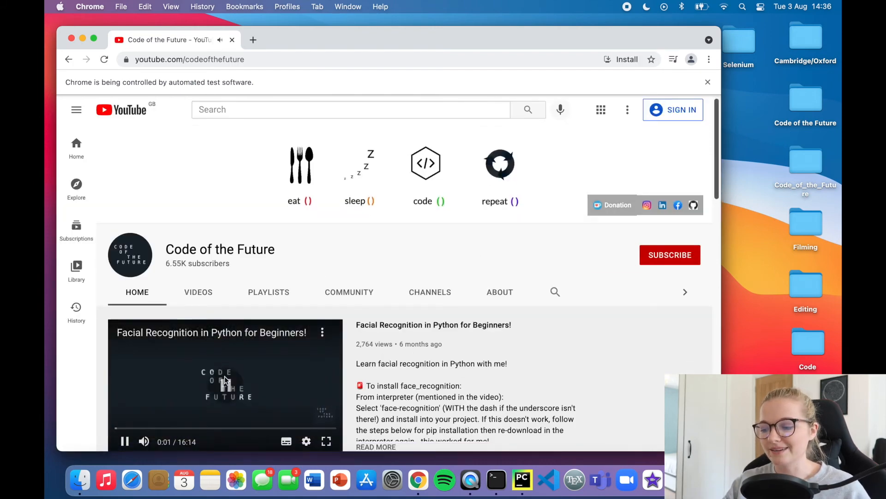
{"action": "left_click", "coordinate": [123, 441]}
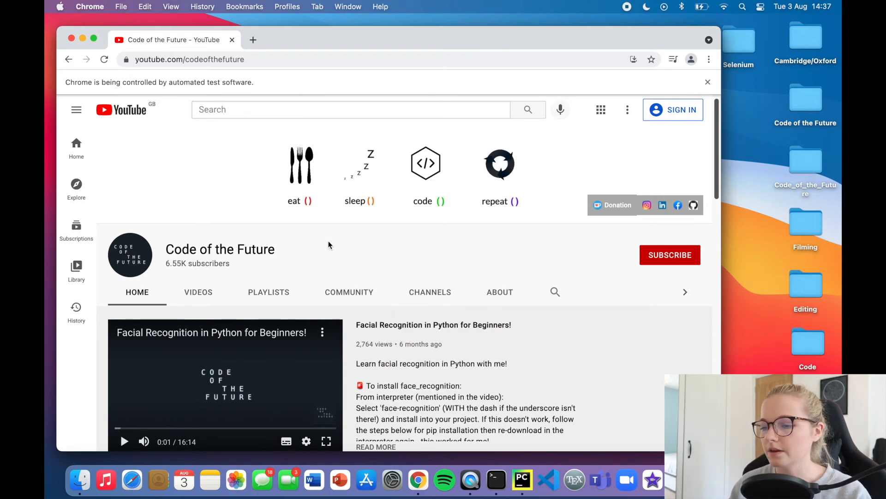
{"action": "left_click", "coordinate": [520, 480]}
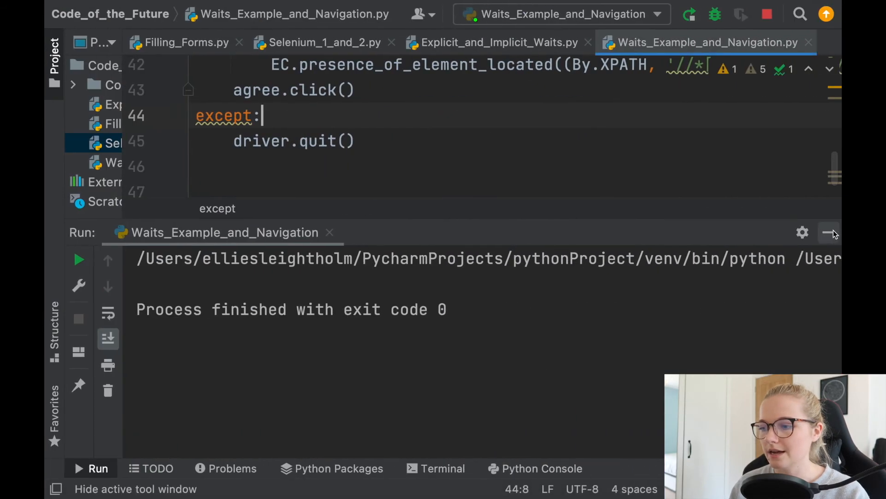
Hide the Run panel and add '# Navigating' with driver.back() and driver.forward() in try
{"action": "left_click", "coordinate": [831, 232]}
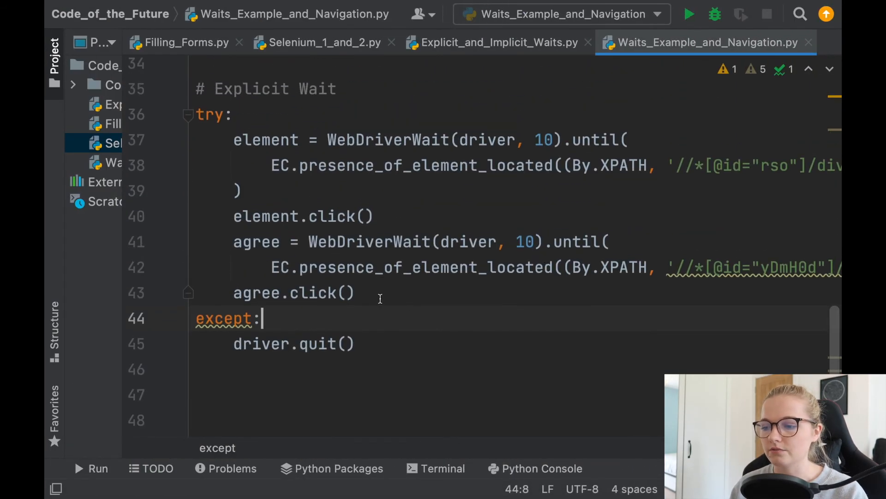
{"action": "scroll", "scroll_direction": "up", "scroll_amount": 3}
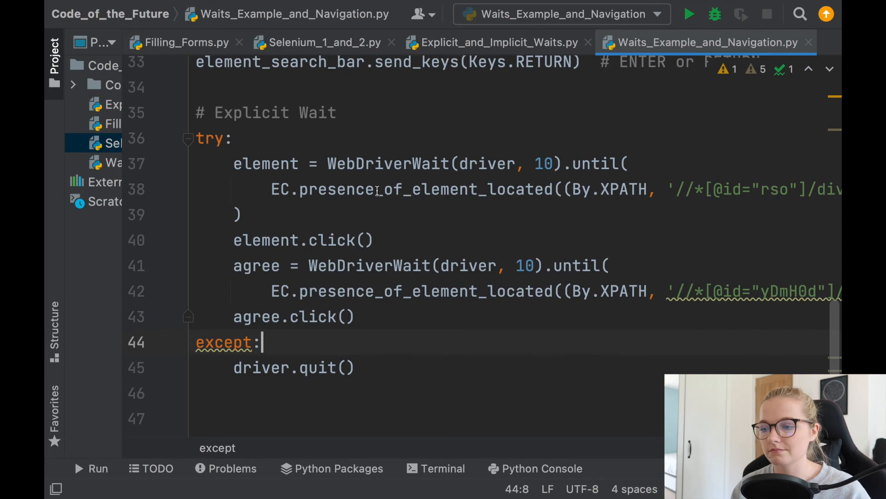
{"action": "mouse_move", "coordinate": [502, 229]}
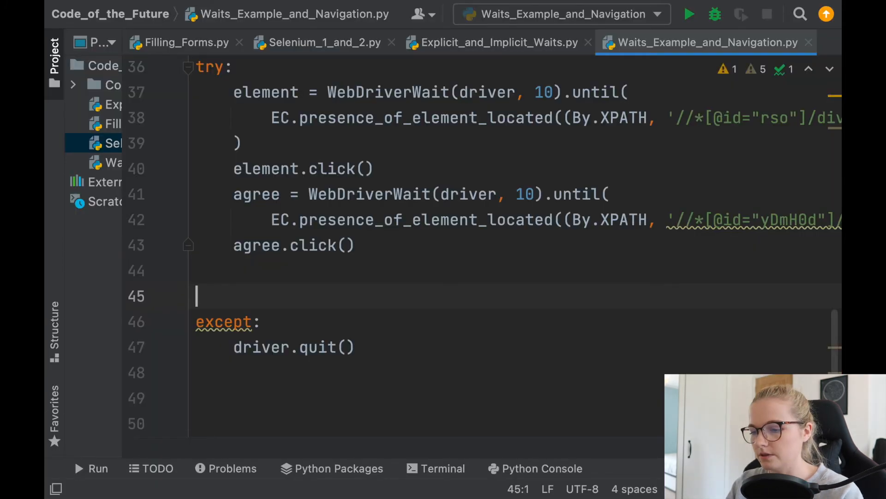
{"action": "type", "text": "# Navigating"}
{"action": "type", "text": "d"}
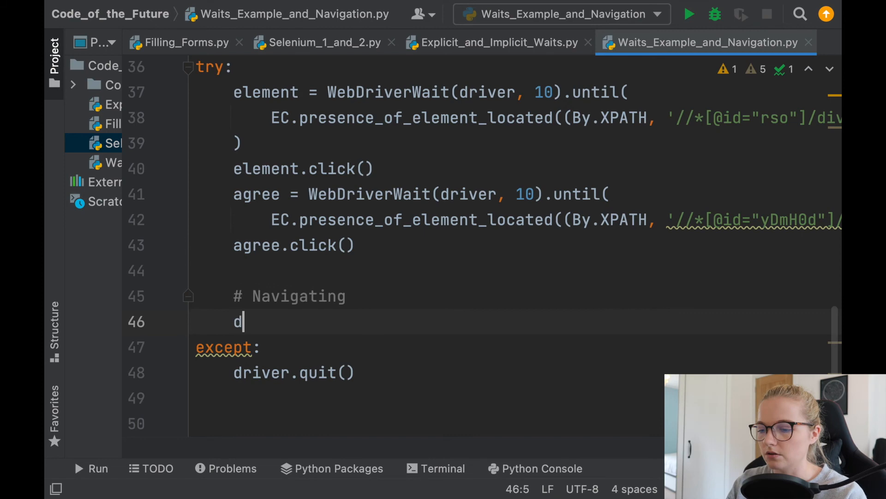
{"action": "type", "text": "river.back()"}
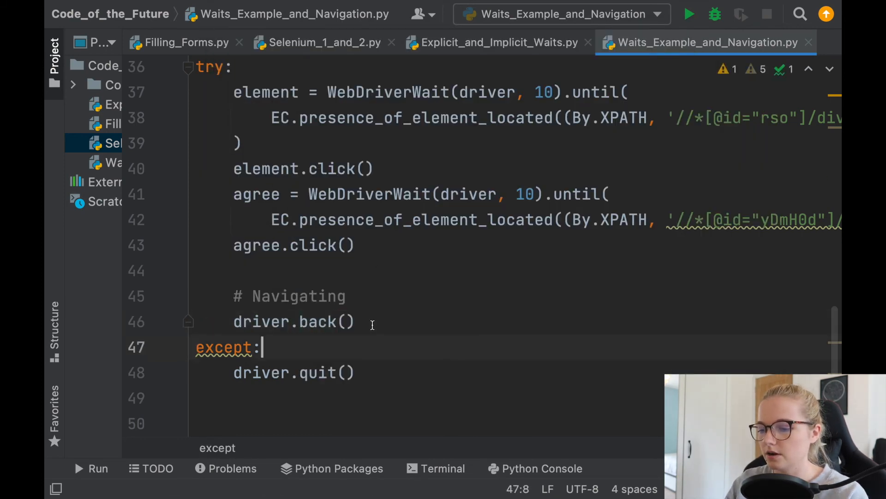
{"action": "type", "text": "driver.forward("}
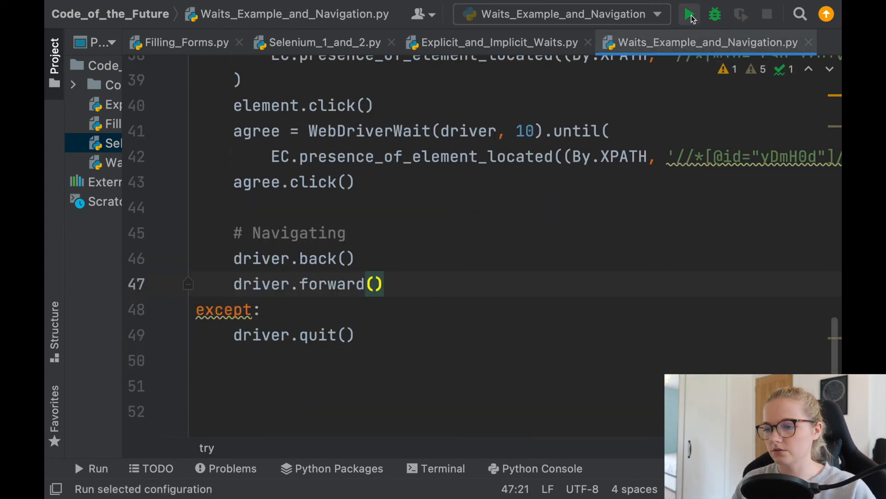
Rerun the script and watch Chrome go back to Google results and forward to the channel
{"action": "left_click", "coordinate": [688, 15]}
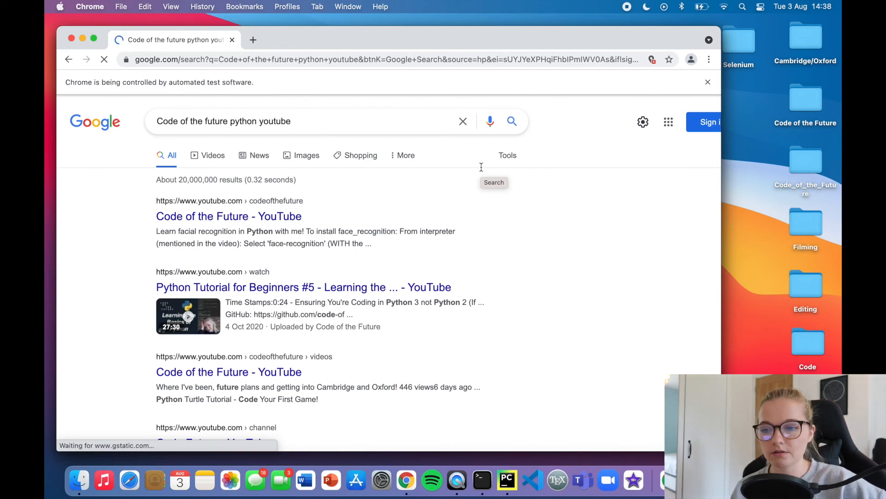
{"action": "left_click", "coordinate": [228, 216]}
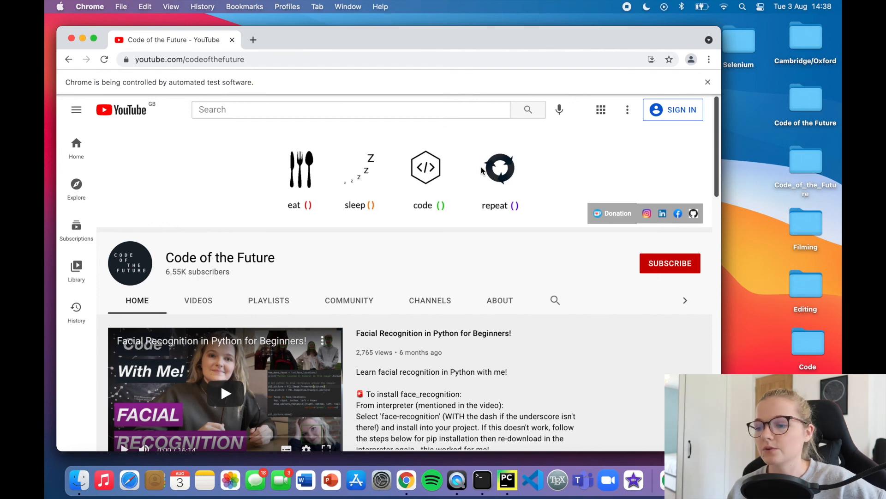
{"action": "mouse_move", "coordinate": [473, 254]}
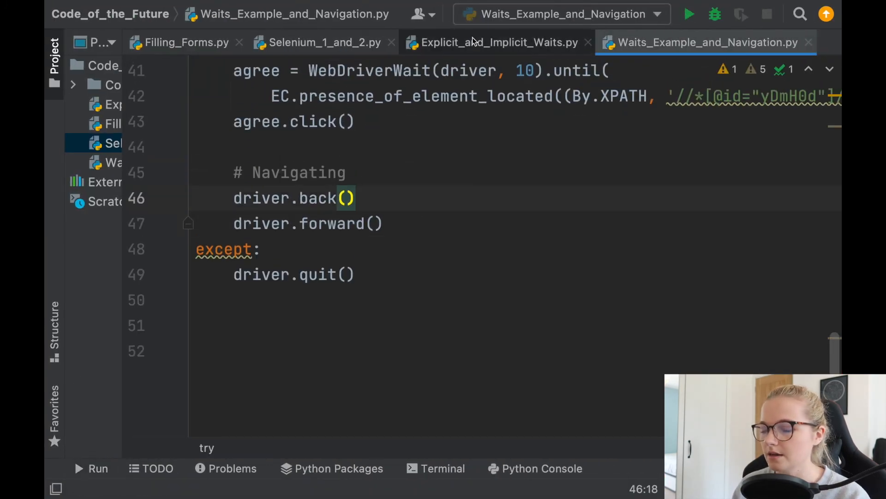
Insert 'driver.clear() # clear text' on a new line below driver.forward()
{"action": "scroll", "scroll_direction": "up", "scroll_amount": 3}
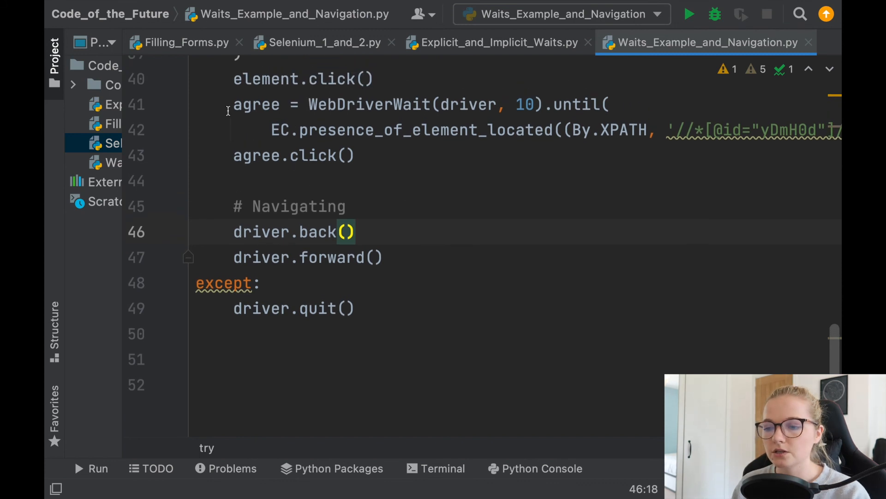
{"action": "left_click", "coordinate": [387, 257]}
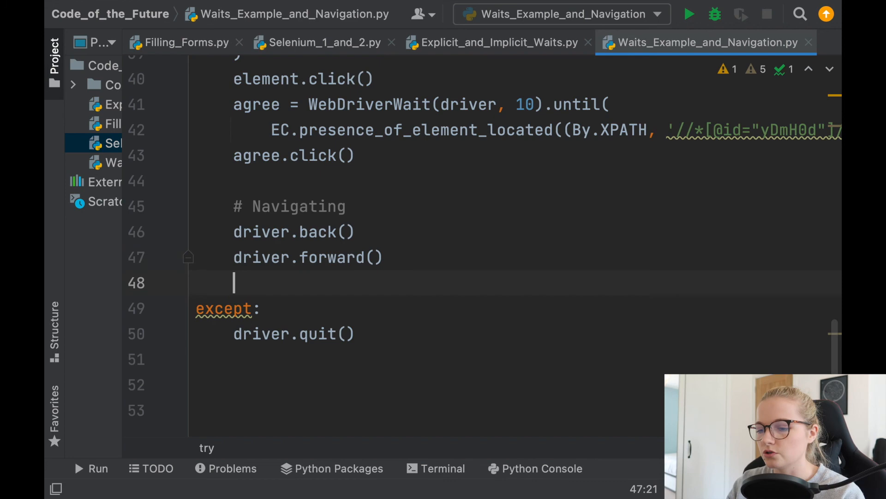
{"action": "type", "text": "driver.clea"}
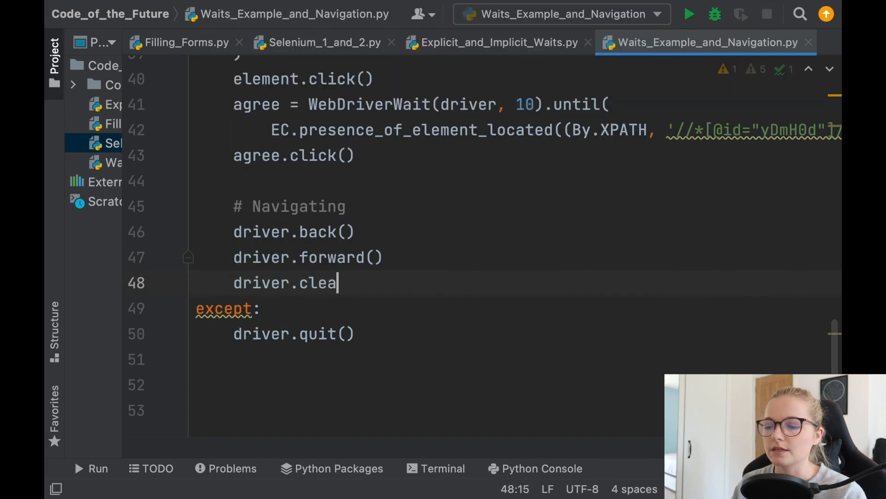
{"action": "type", "text": "r() #"}
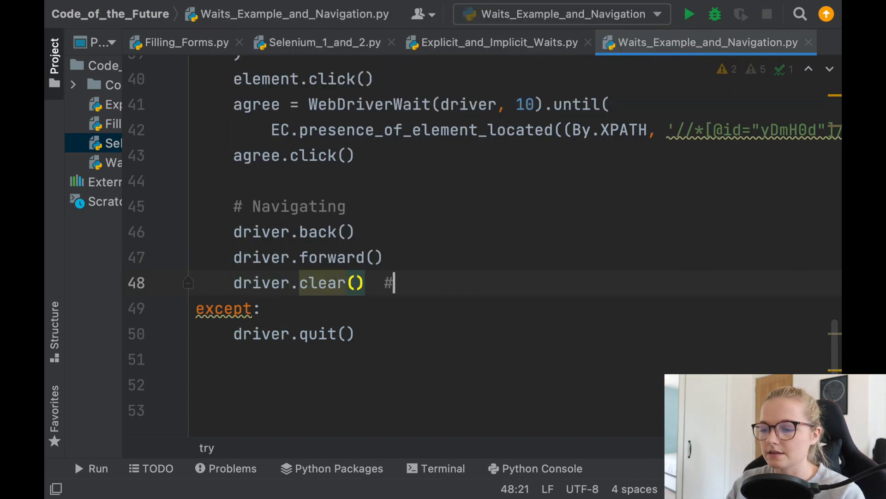
{"action": "type", "text": "clear text"}
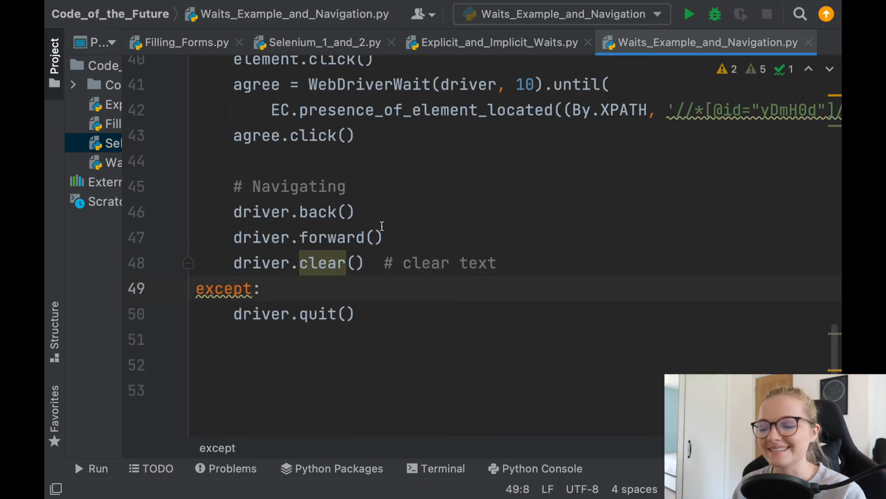
{"action": "mouse_move", "coordinate": [511, 242]}
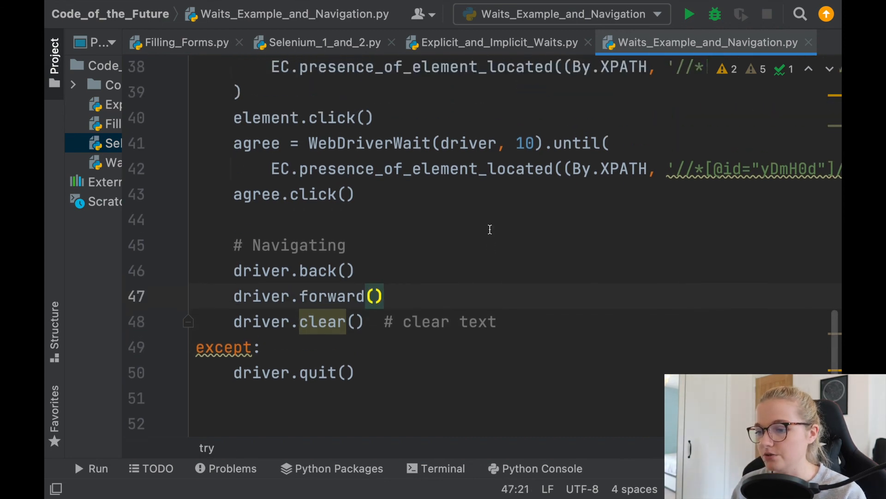
{"action": "scroll", "scroll_direction": "up", "scroll_amount": 3}
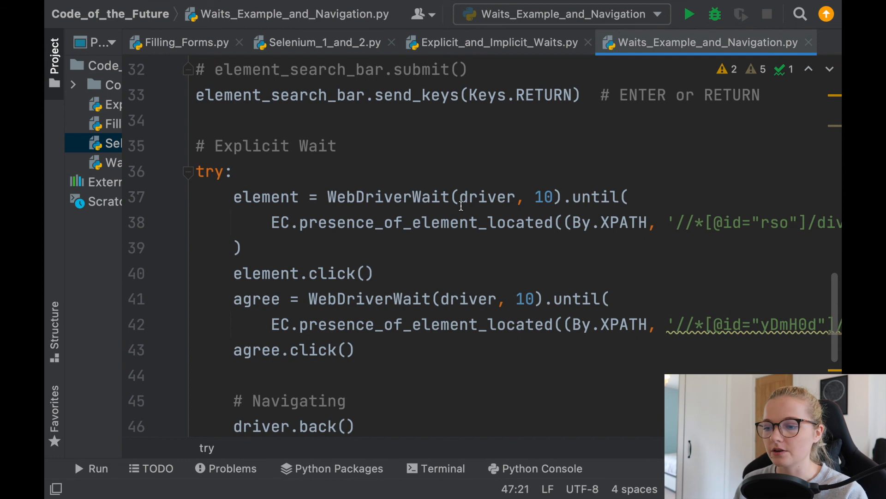